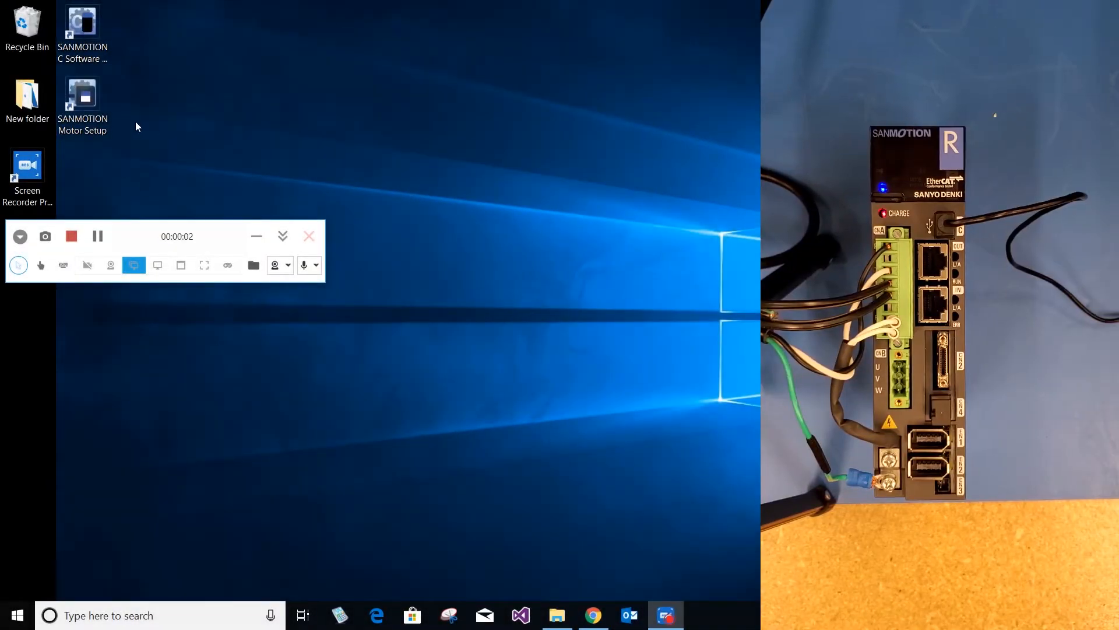
- Launch the setup software and connect axis 1 to the RS3A01A2HA4 amplifier over USB
double_click(81, 100)
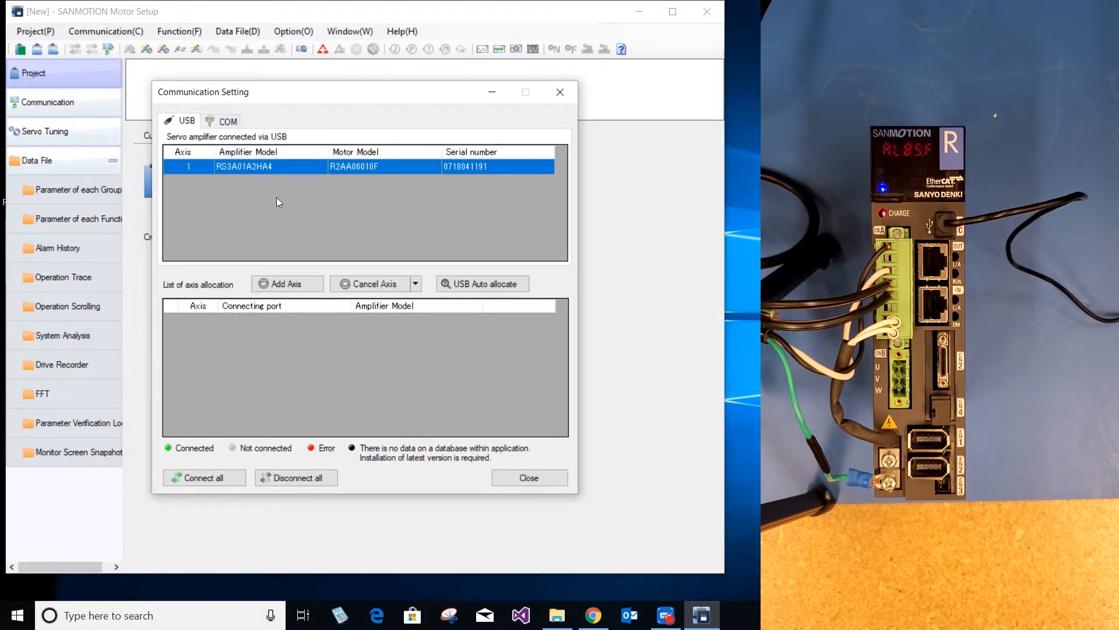
mouse_move(184, 170)
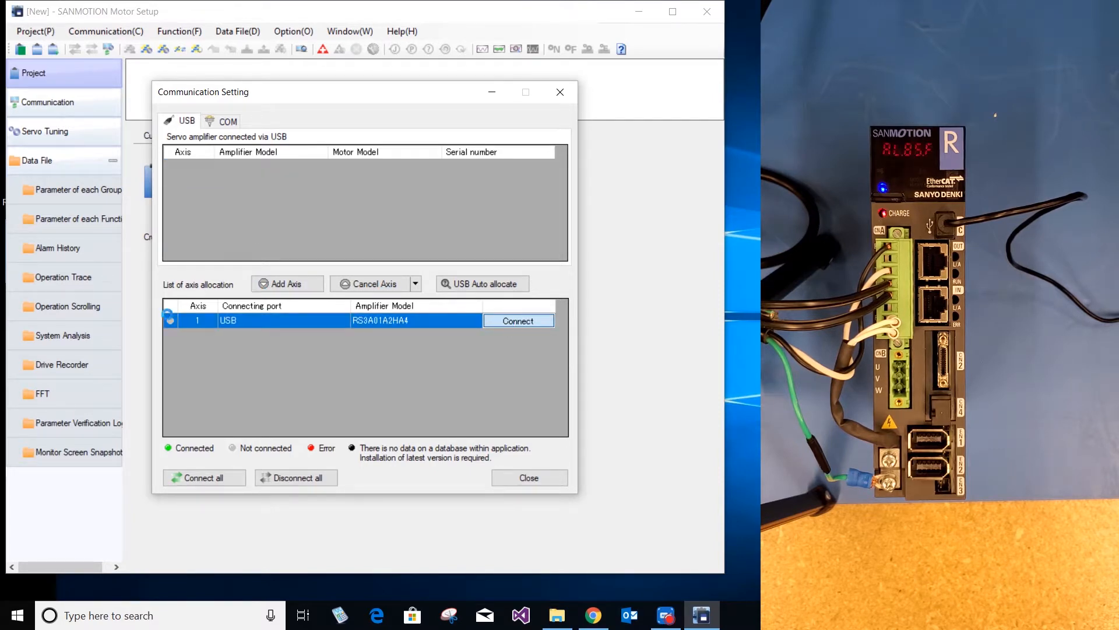
click(517, 320)
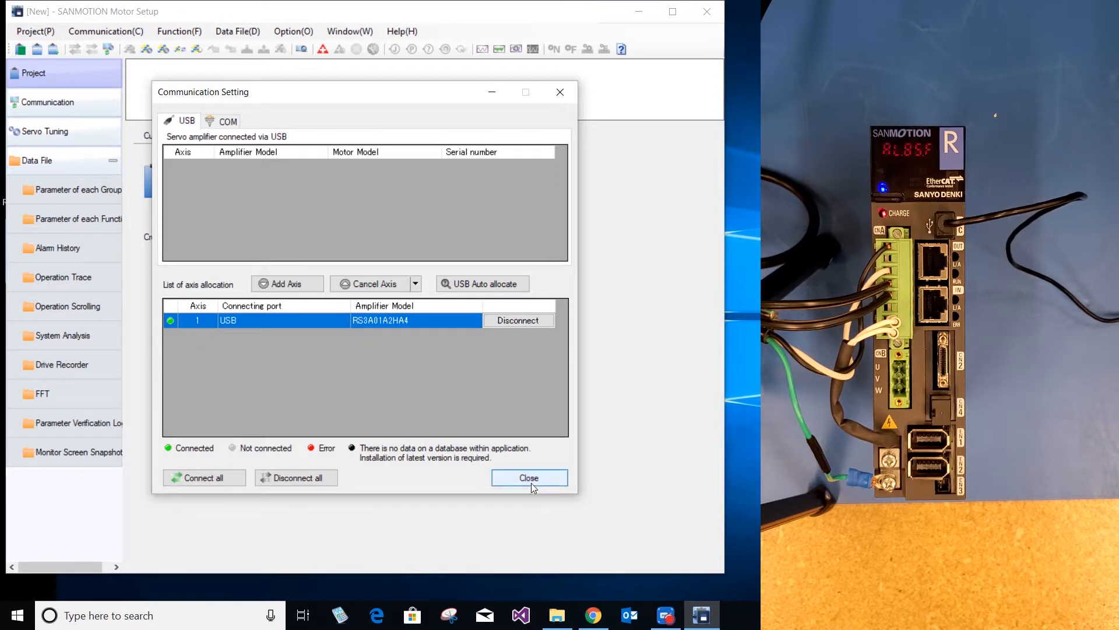
- Browse the Parameter, Test Operation and Measurement pages, then enter Parameter > Each Group for axis 1
click(529, 478)
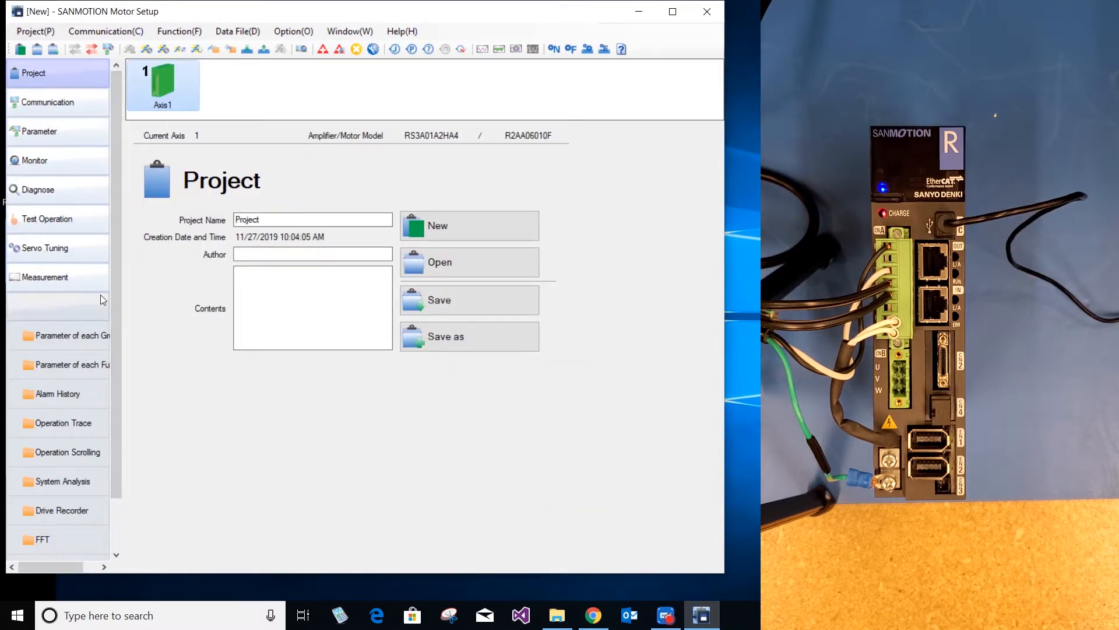
click(40, 130)
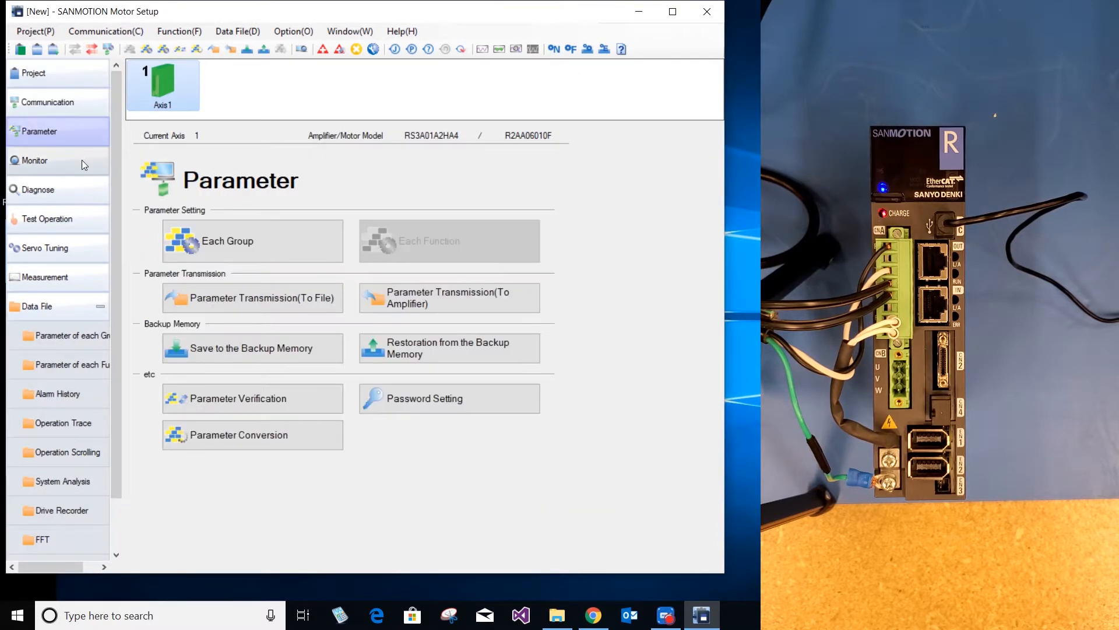
click(47, 218)
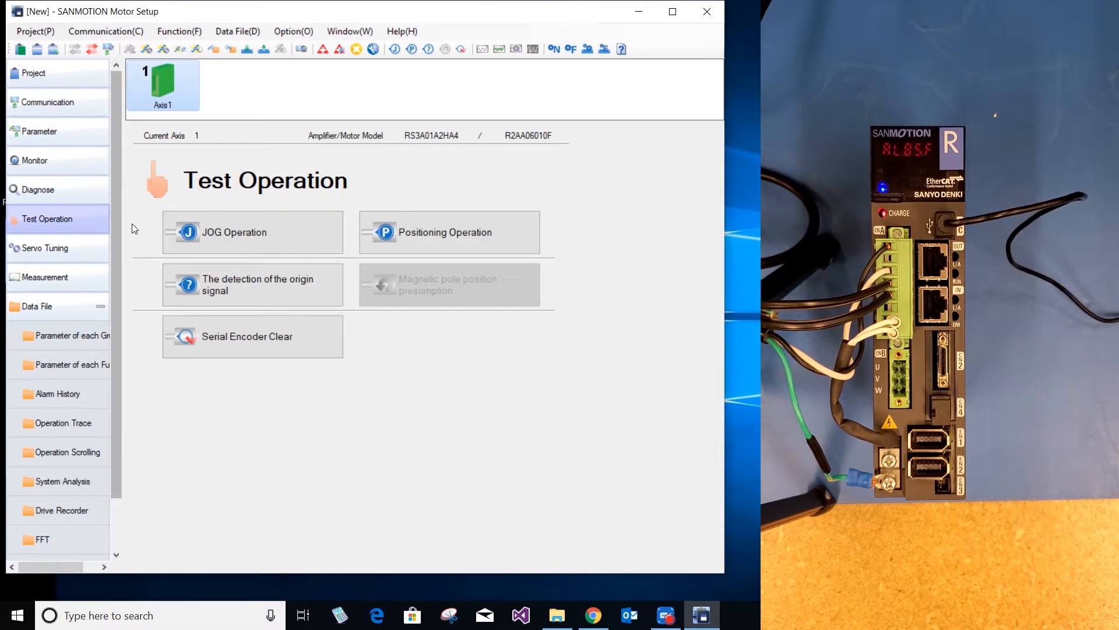
click(45, 278)
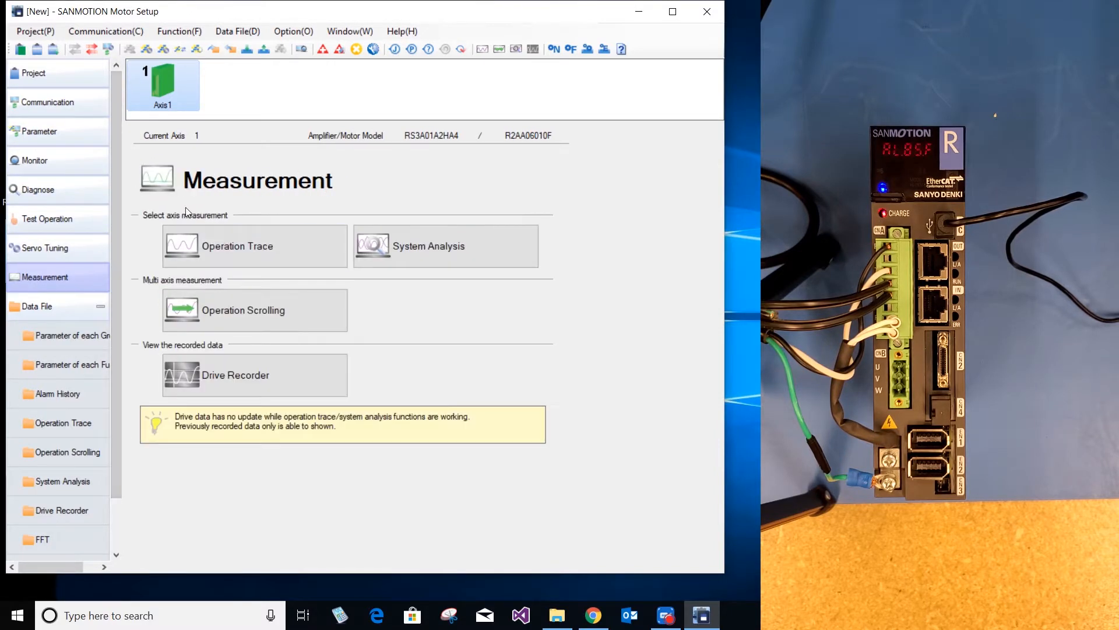
click(40, 131)
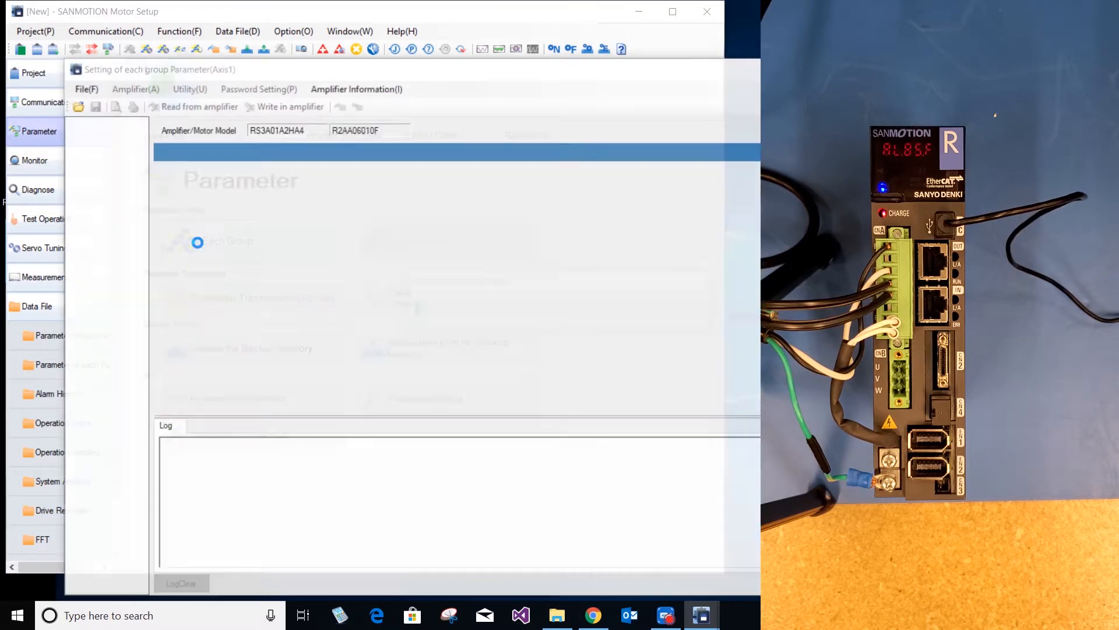
- Set row 01 Main Circuit Power Input Type to 01:AC_Single-phase
click(200, 106)
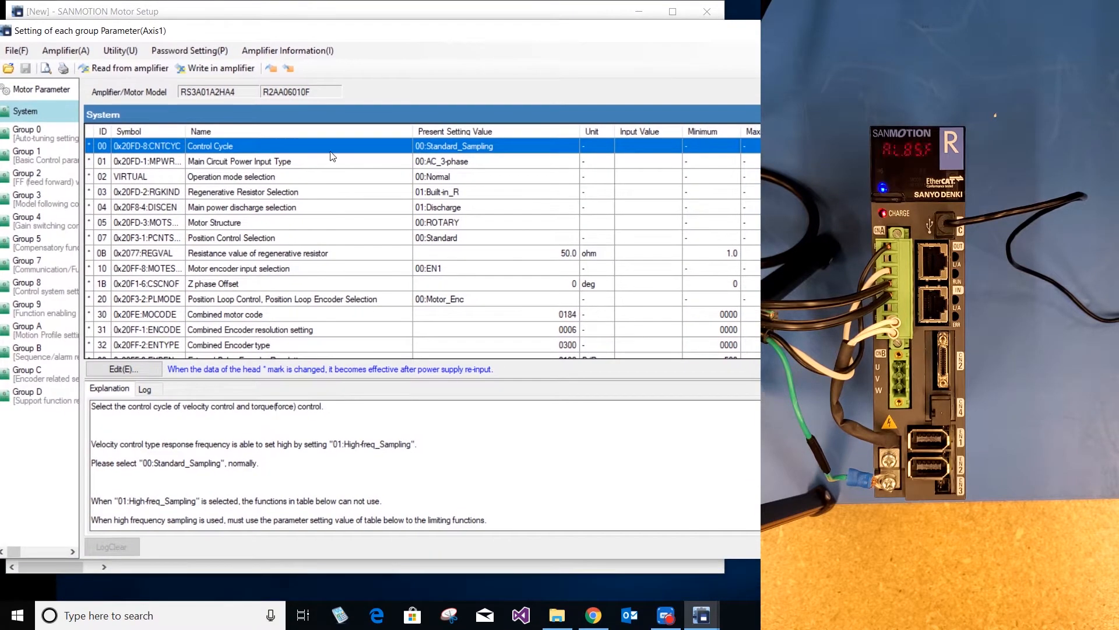
click(239, 161)
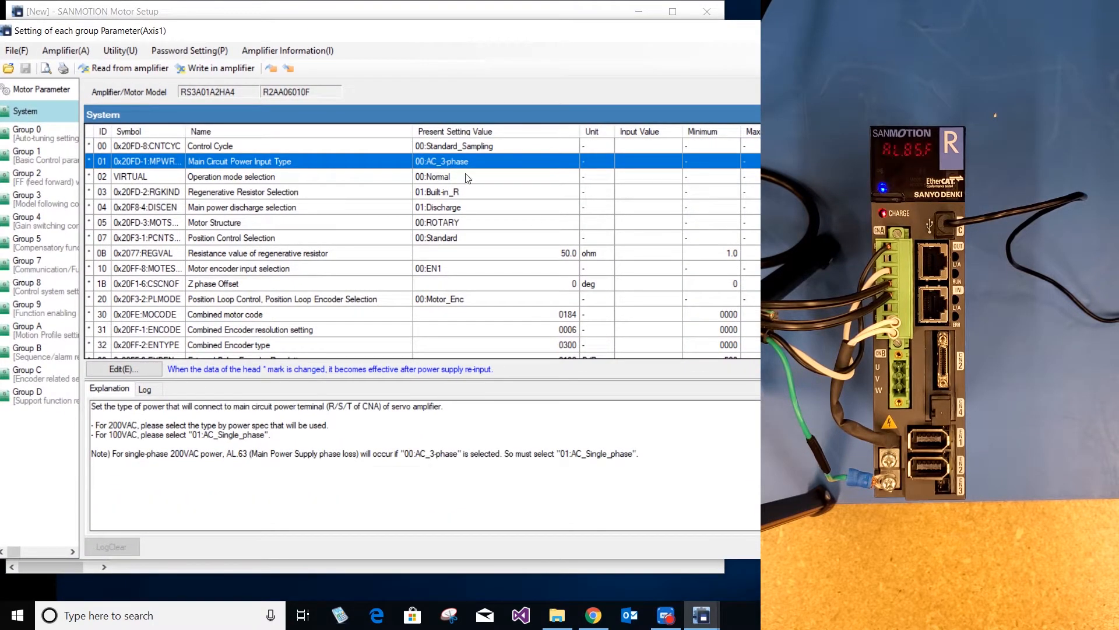
click(123, 369)
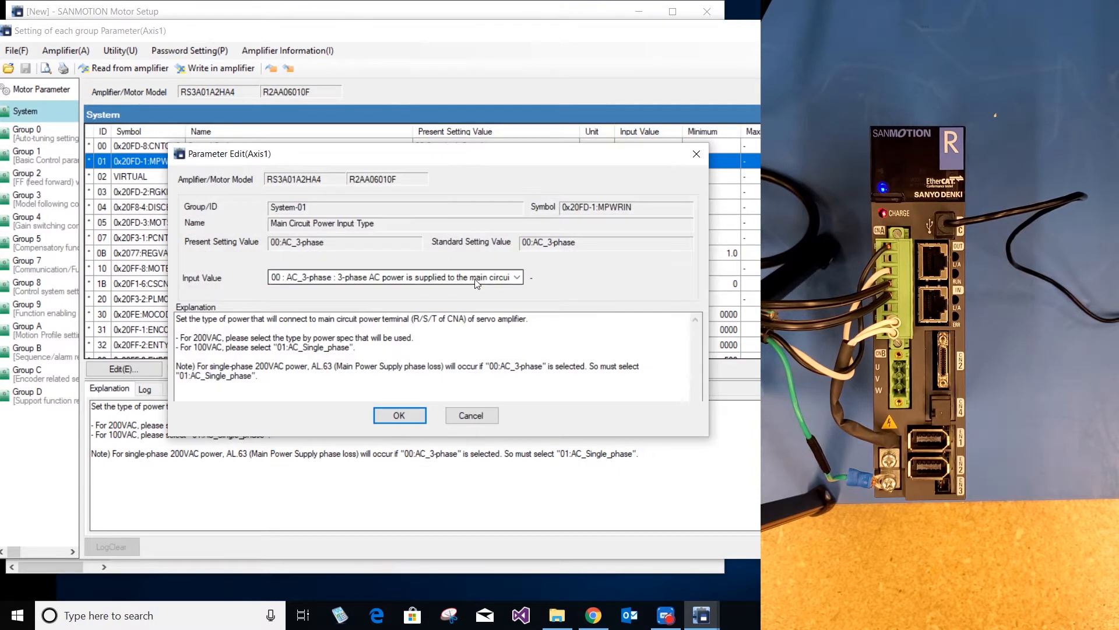
click(393, 277)
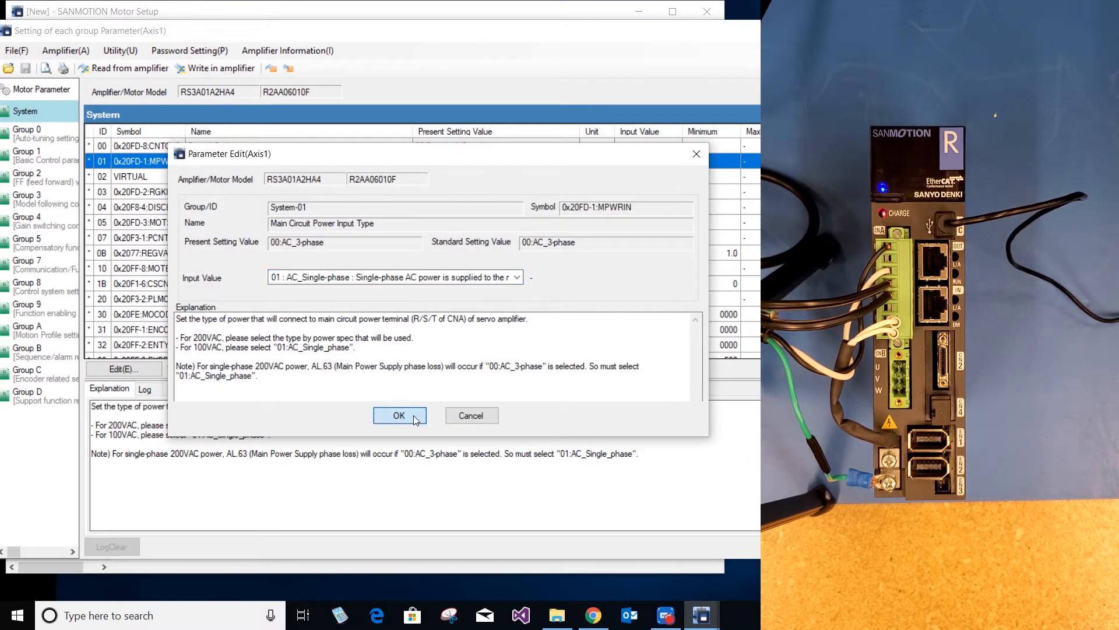
click(399, 415)
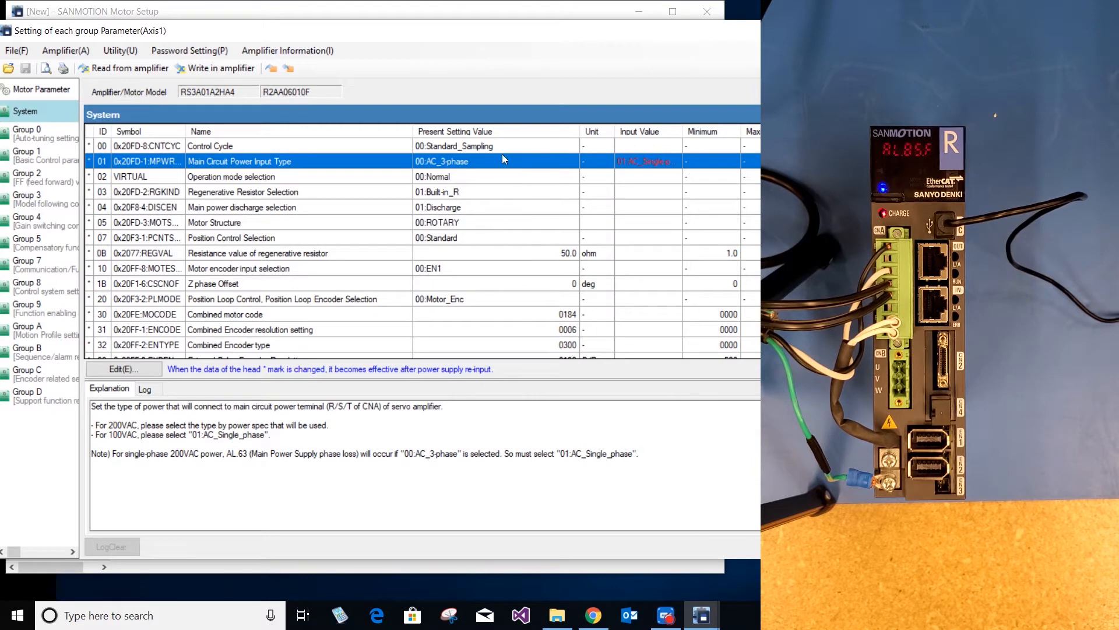
mouse_move(53, 94)
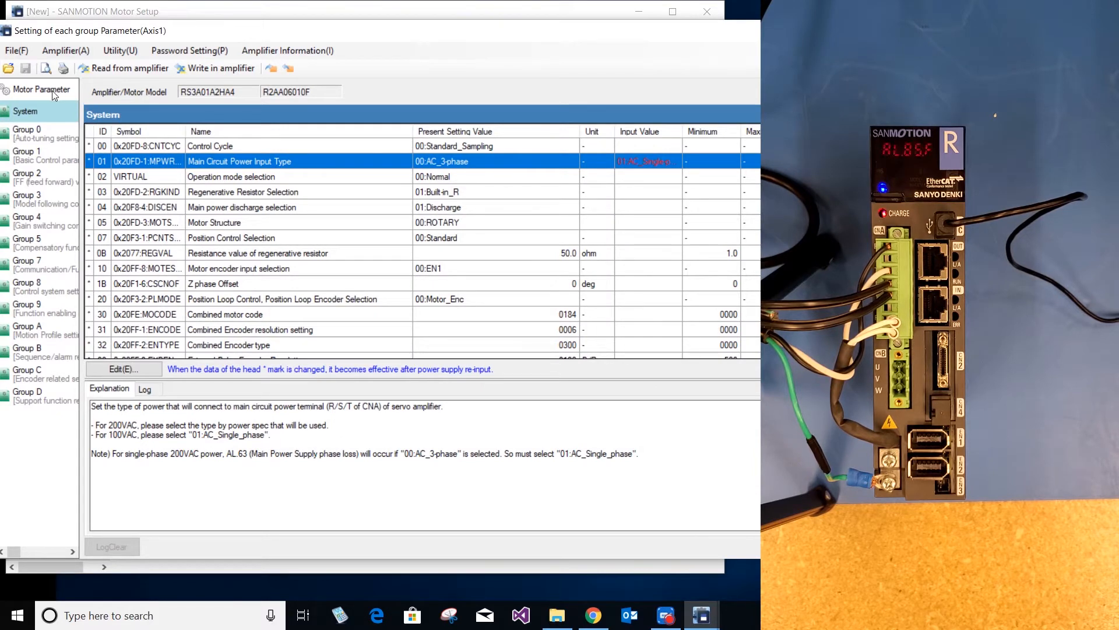
- Choose motor R2AA04010F.mt2 (Rotary > 200V > 010A) as the motor combination
click(40, 89)
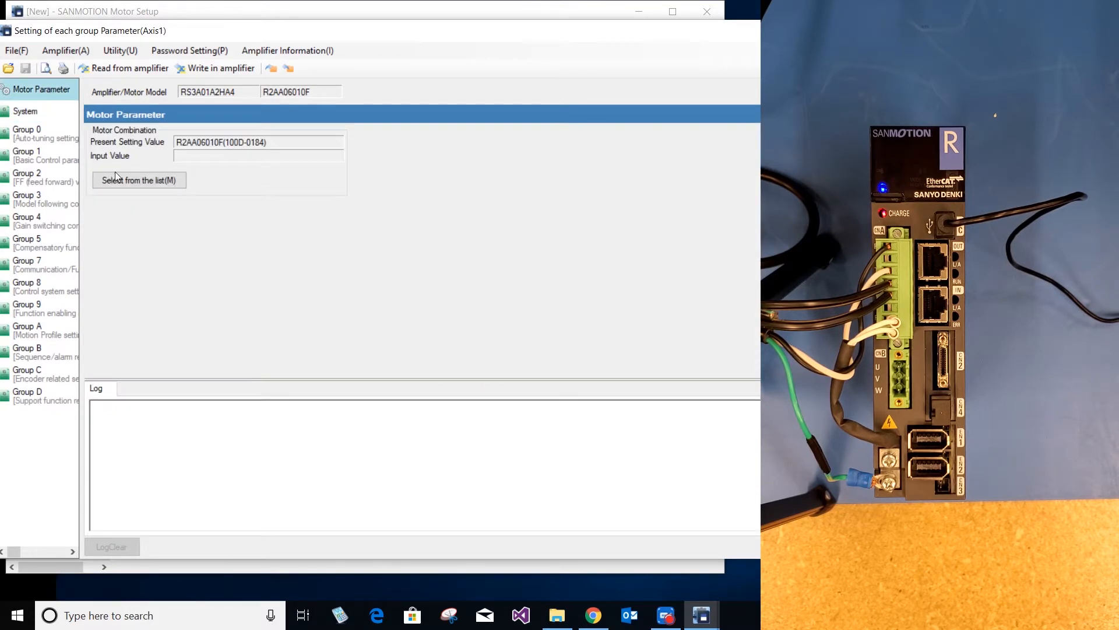
click(138, 180)
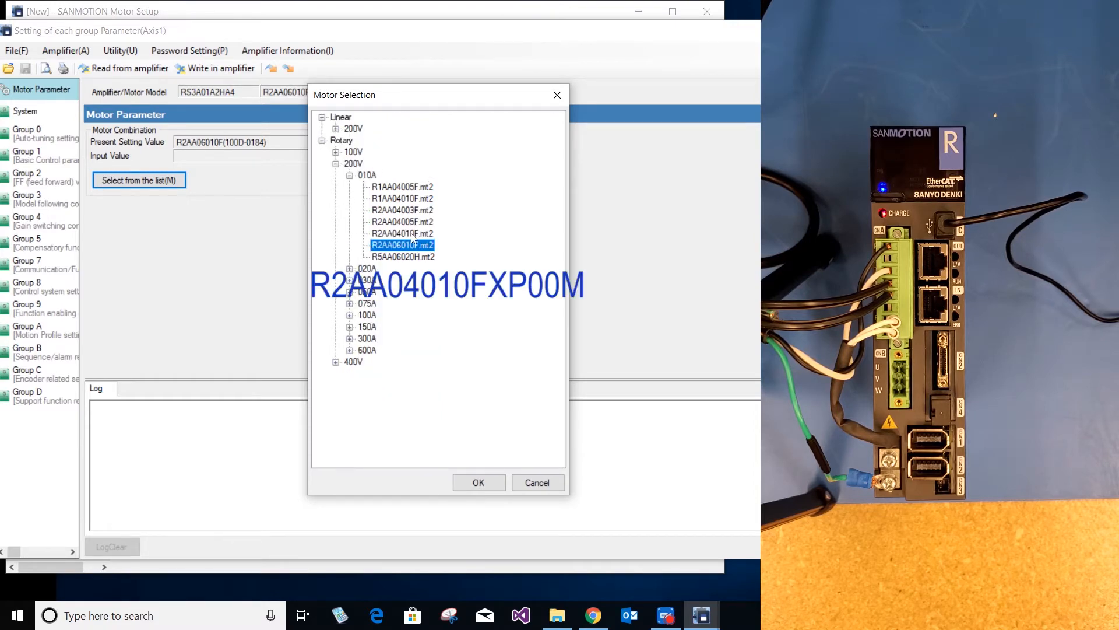
click(403, 233)
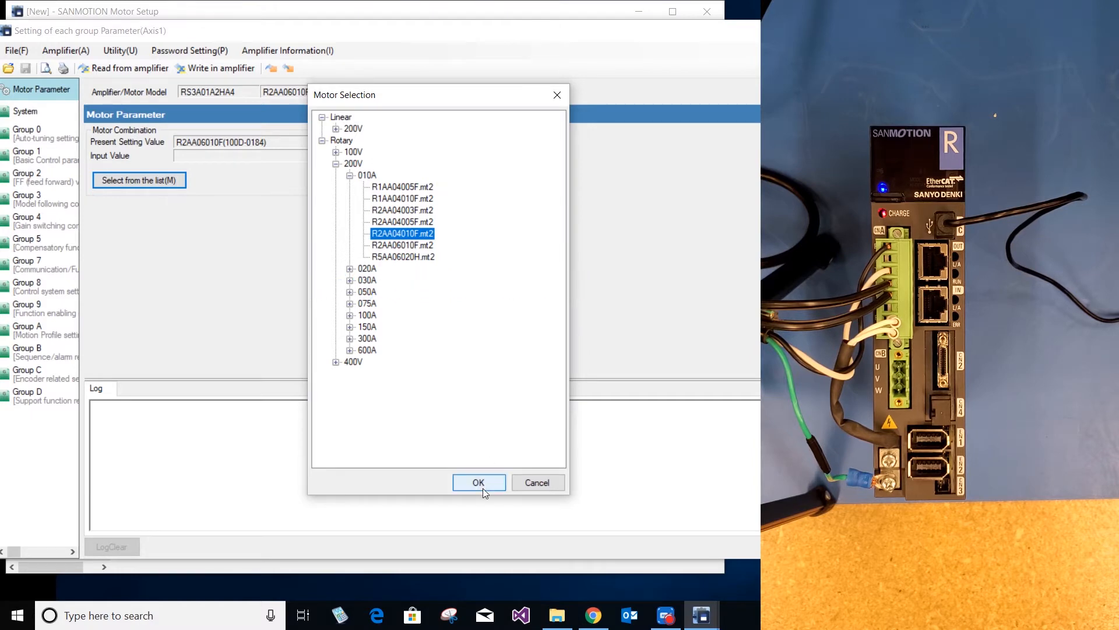
click(479, 481)
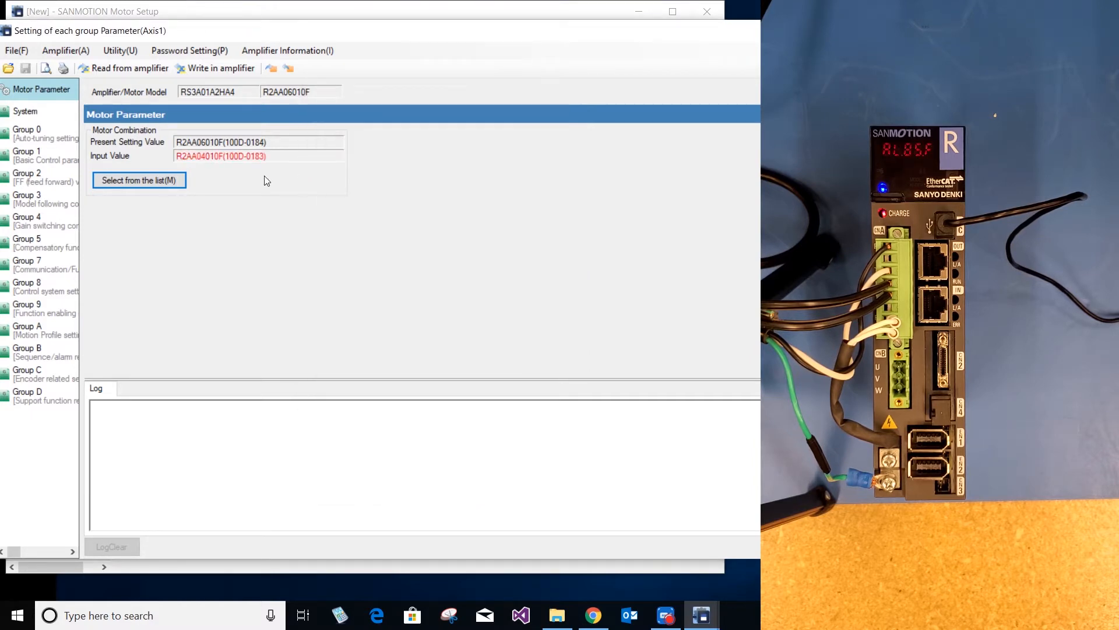
mouse_move(251, 168)
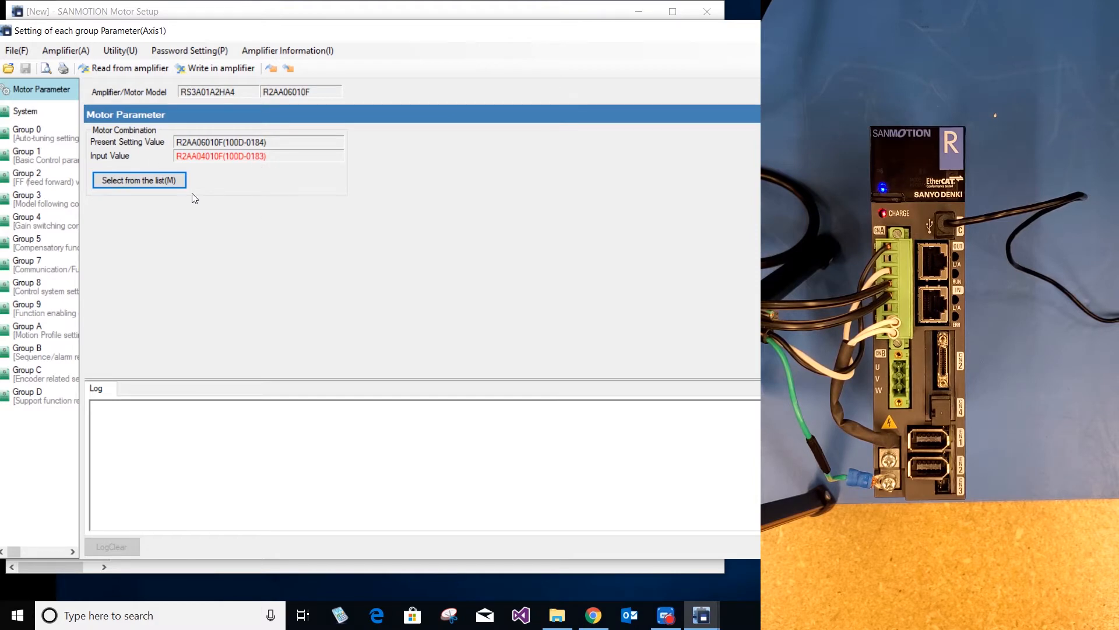
- Set row 30 Combined motor code in the System parameters to 0183
click(24, 111)
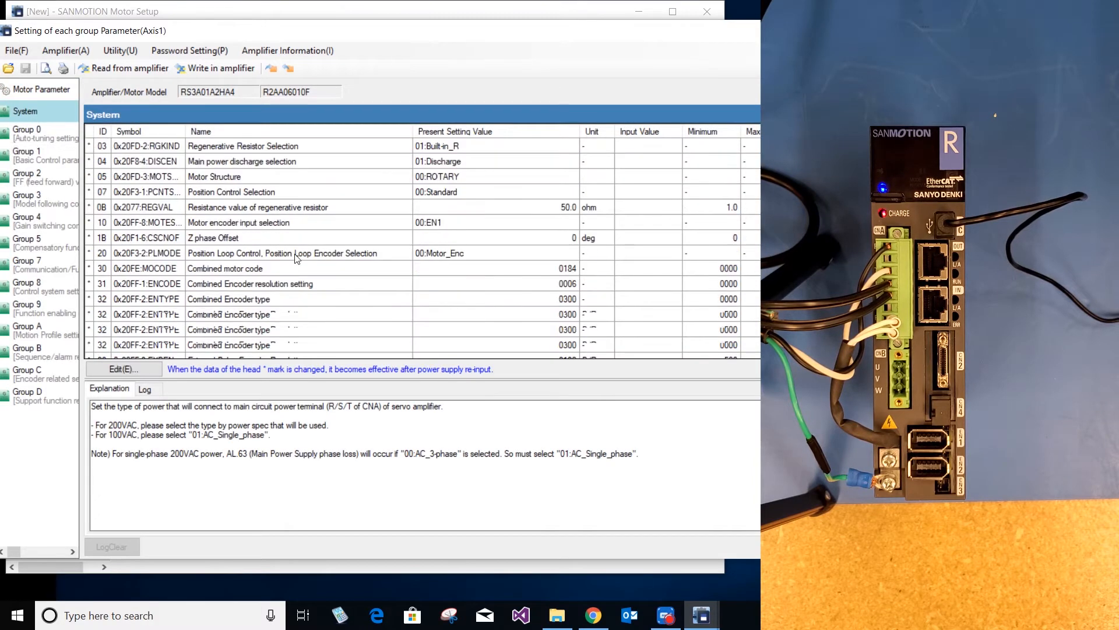
scroll(down, 3)
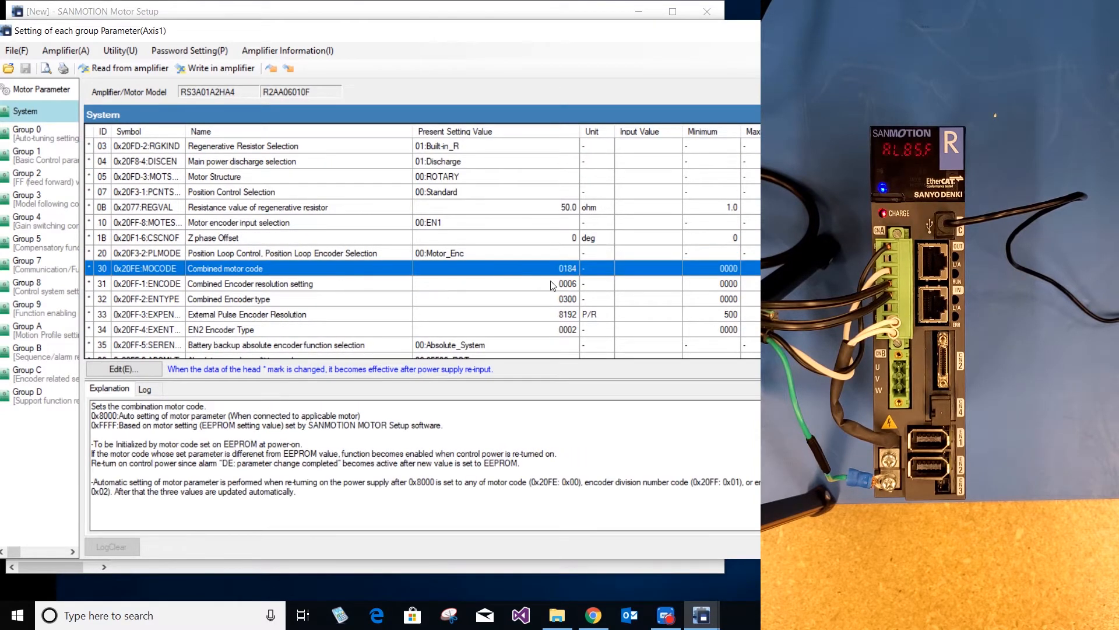
click(123, 370)
text(0183)
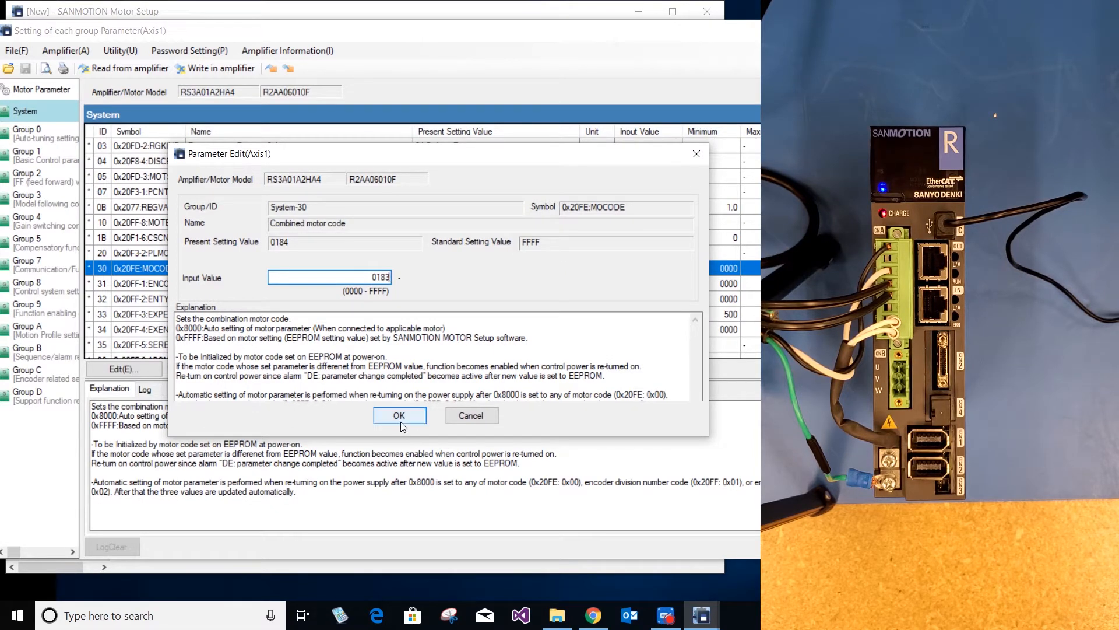
click(399, 415)
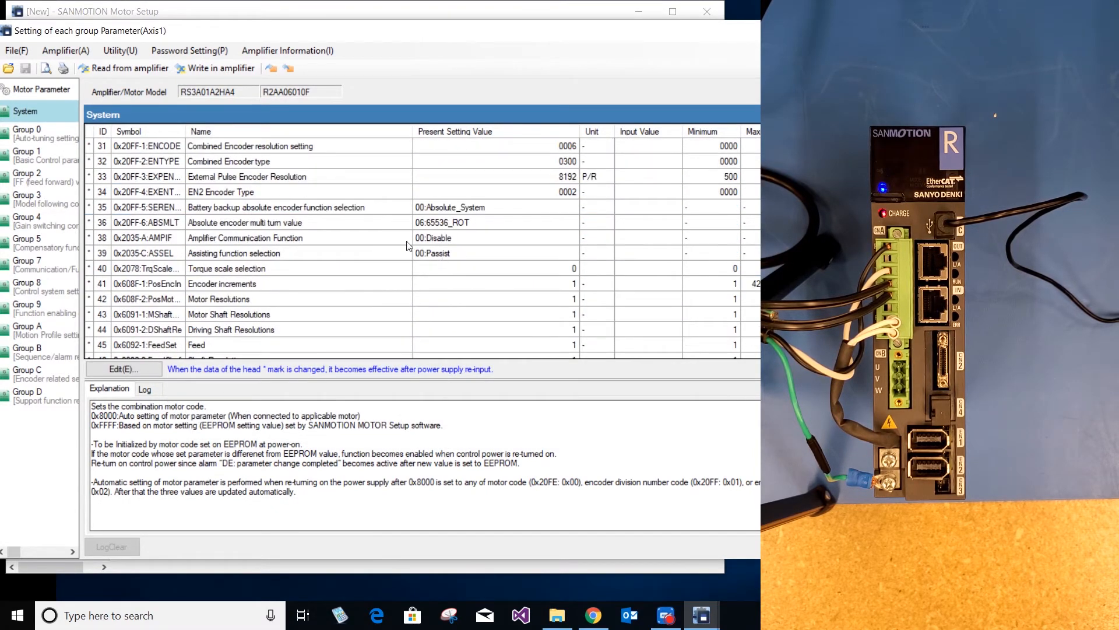
- Set row 35 Battery backup absolute encoder function to 01:Incremental_System
click(276, 207)
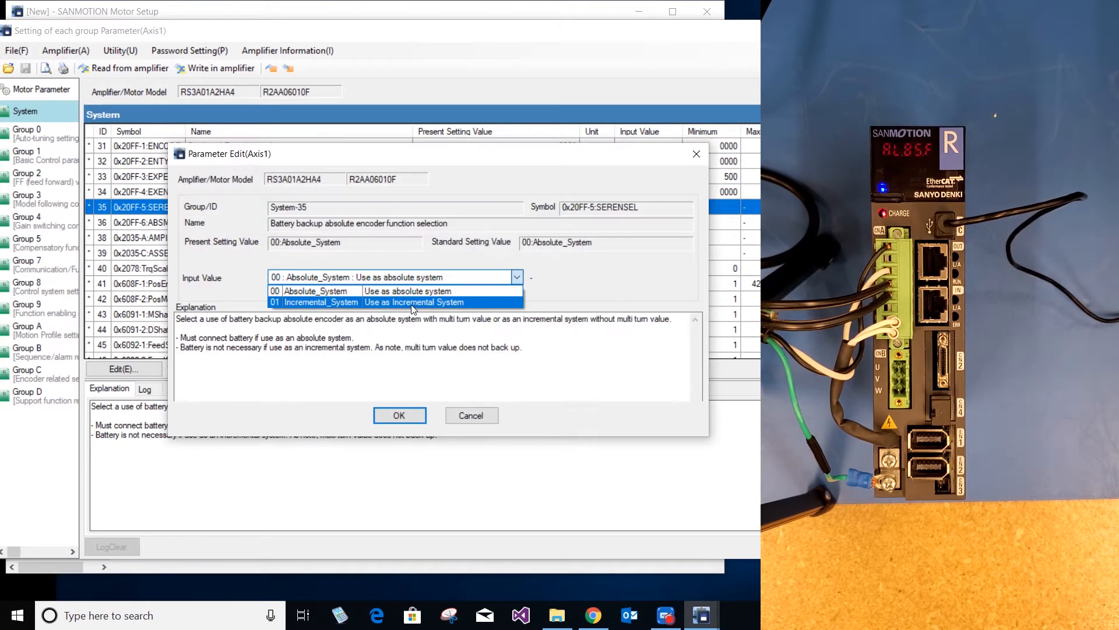
click(319, 302)
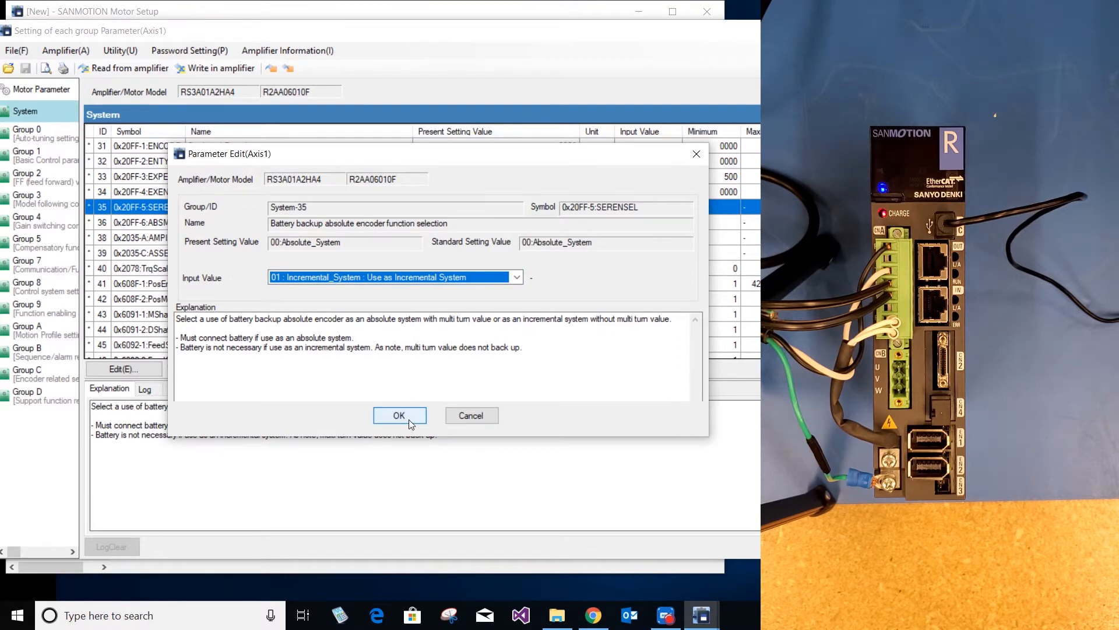
click(398, 415)
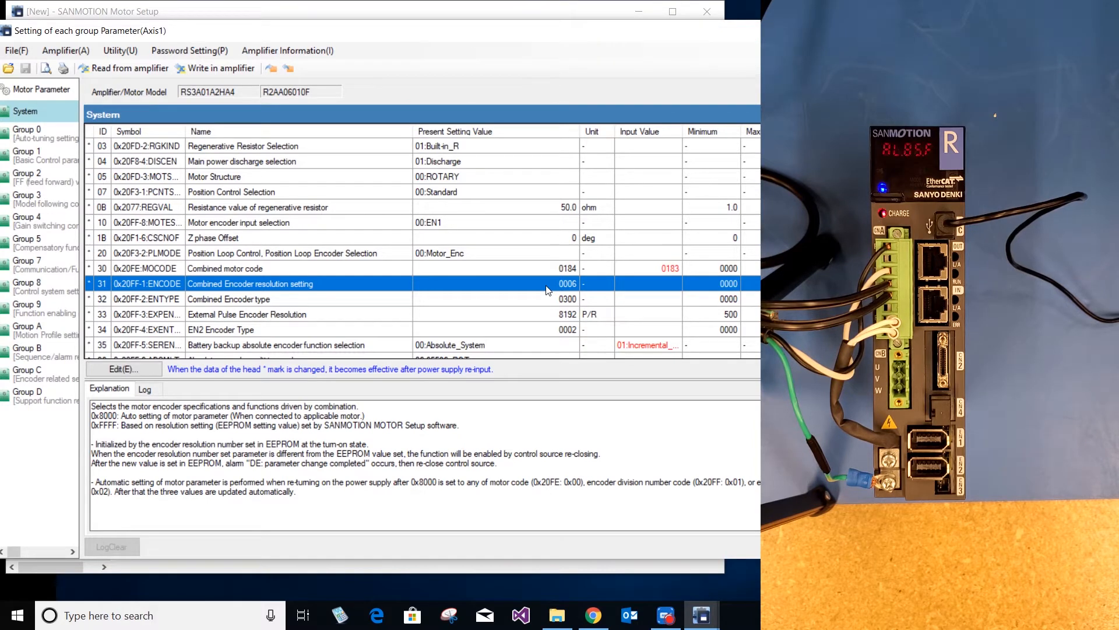
mouse_move(540, 287)
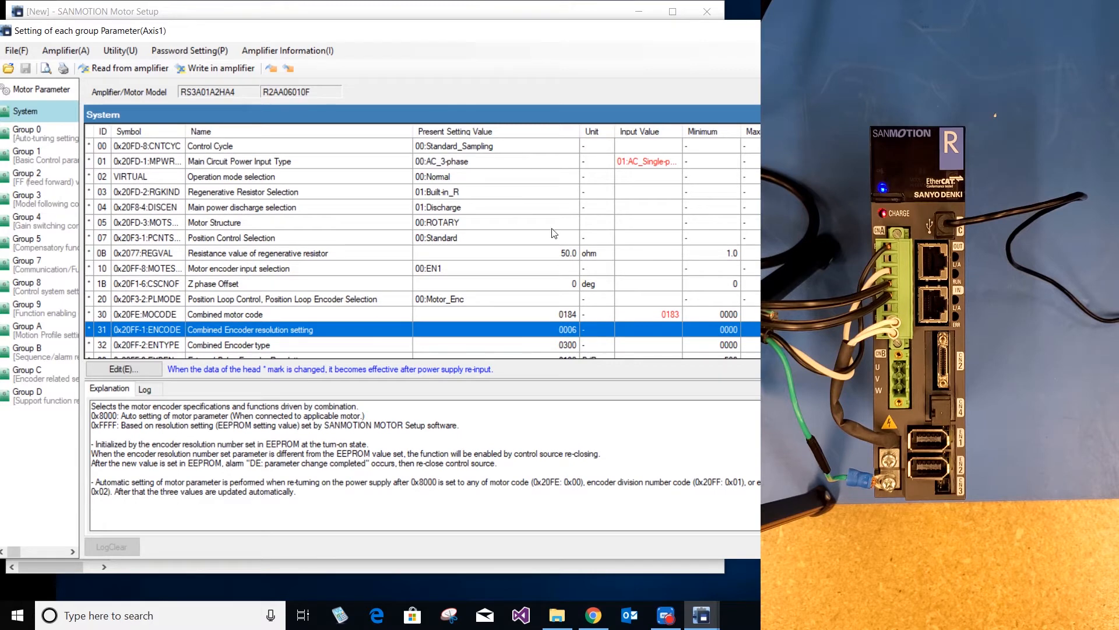
mouse_move(610, 241)
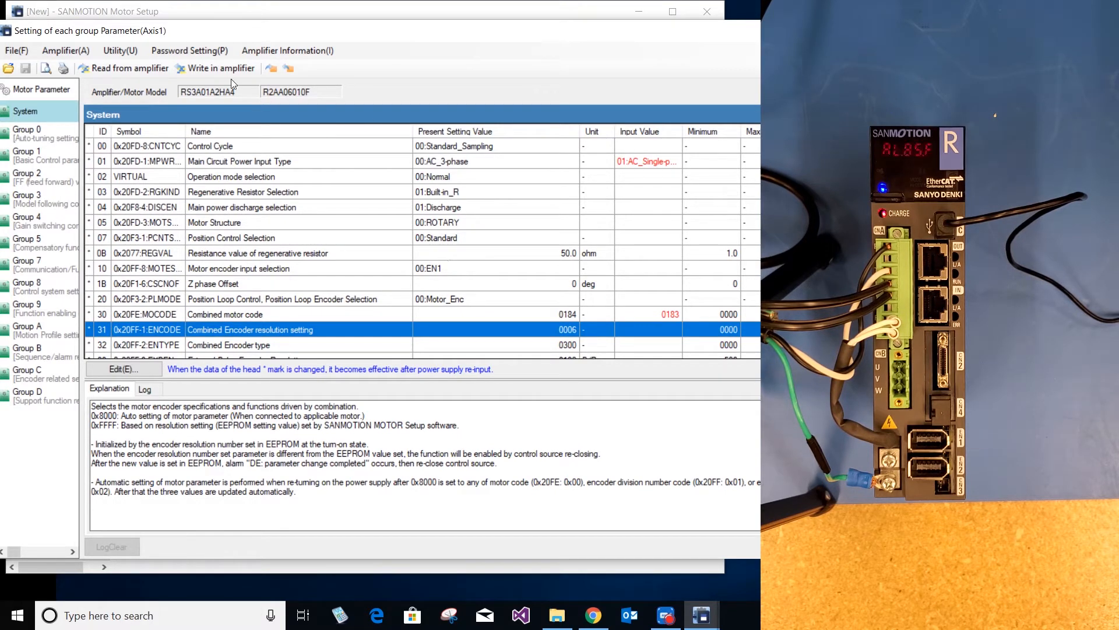
- Write the edited System parameters into the amplifier
click(221, 68)
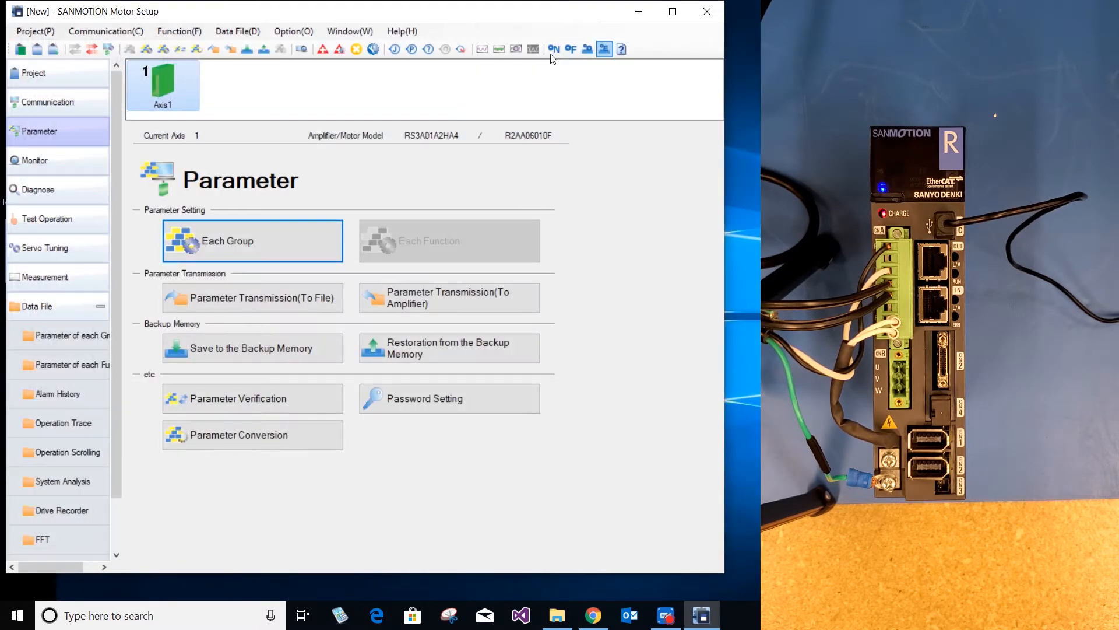
- Disconnect axis 1 and confirm the 'Axis1 is disconnected' prompt
click(604, 49)
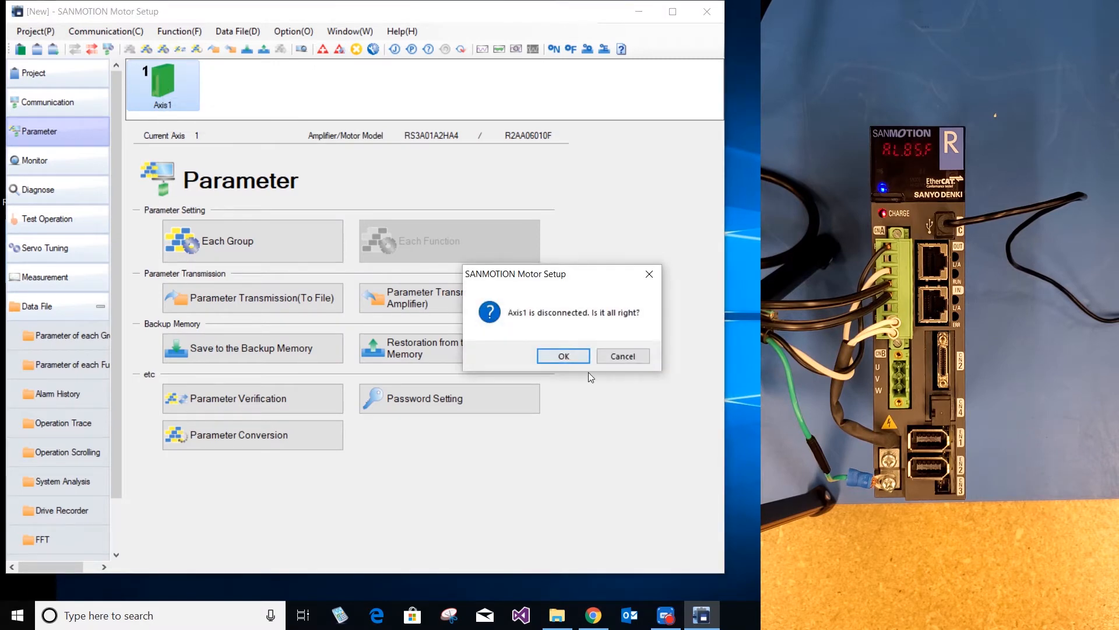
click(563, 356)
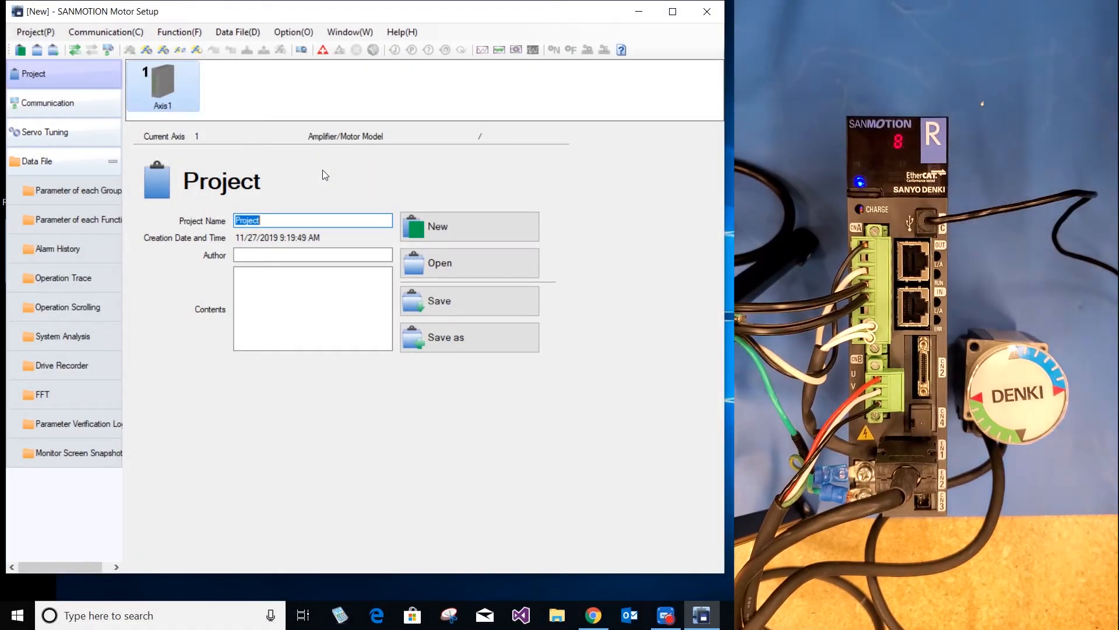
mouse_move(284, 187)
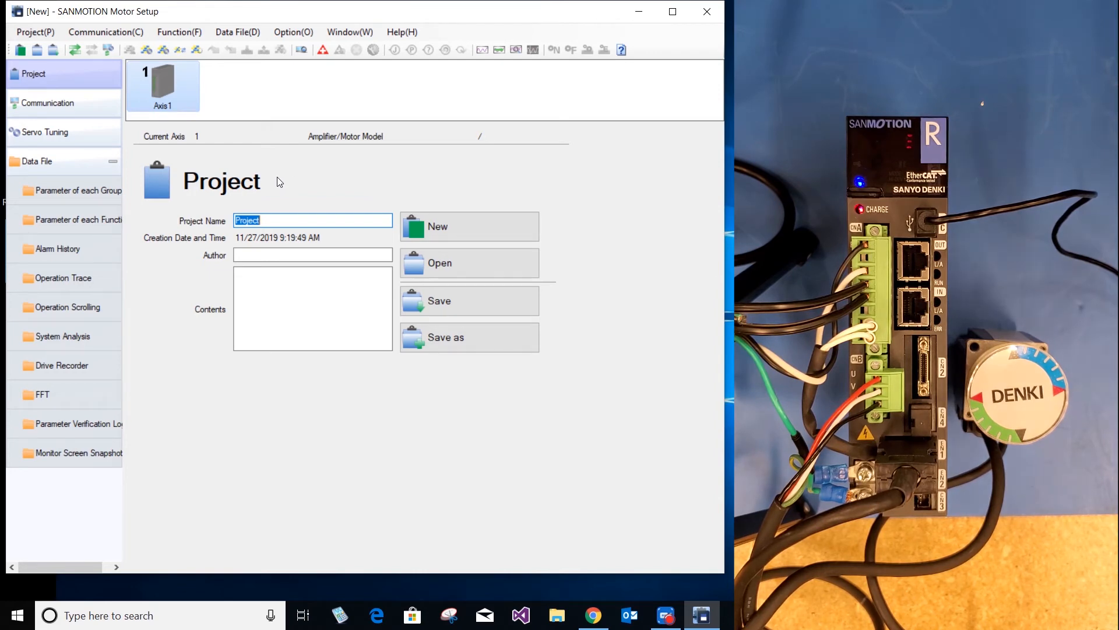
mouse_move(163, 100)
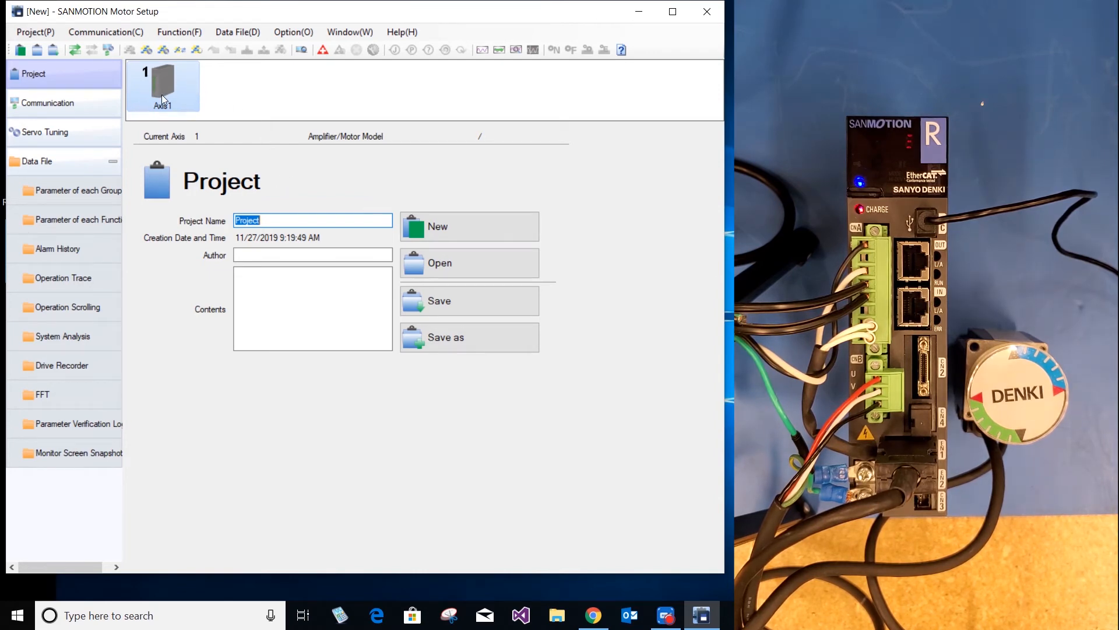
- Reconnect axis 1 (motor R2AA04010F) and view its Alarm History under Diagnose
click(163, 85)
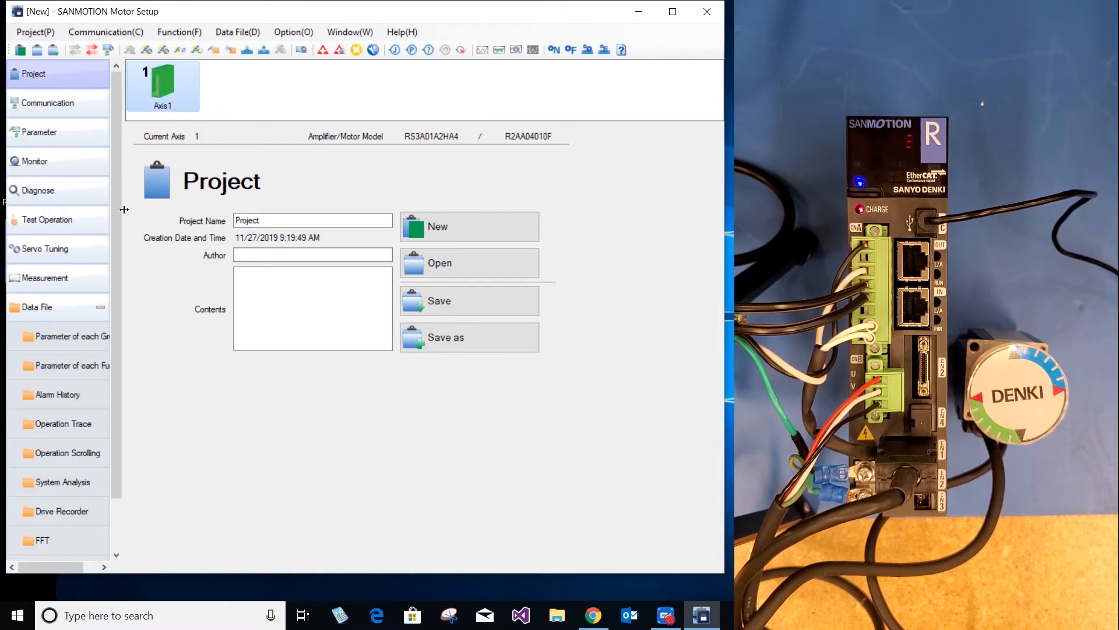
click(38, 190)
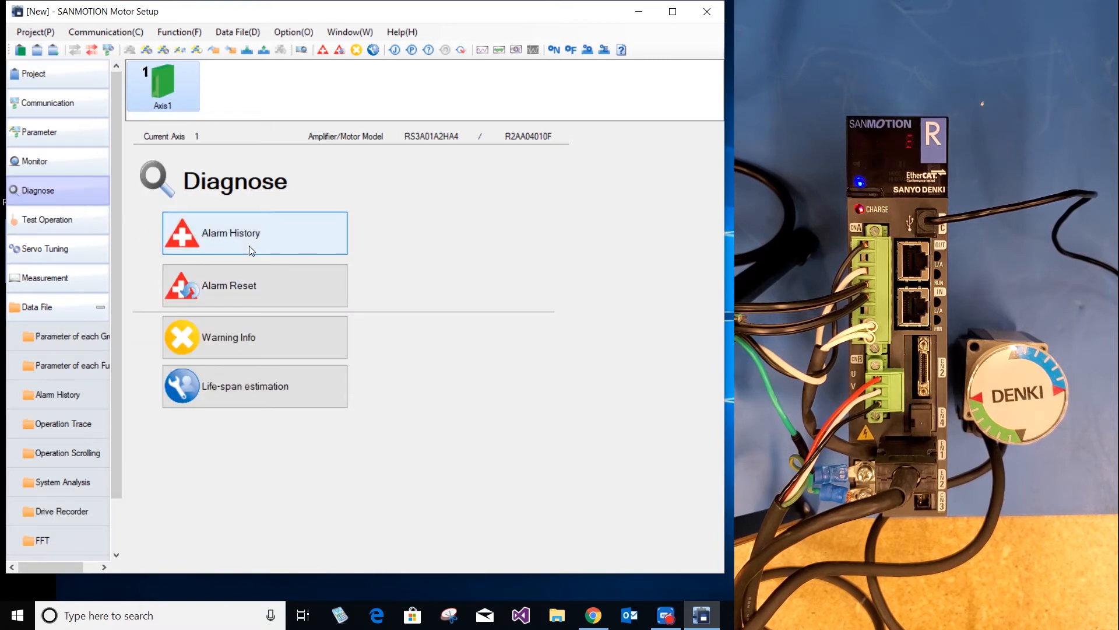
mouse_move(351, 156)
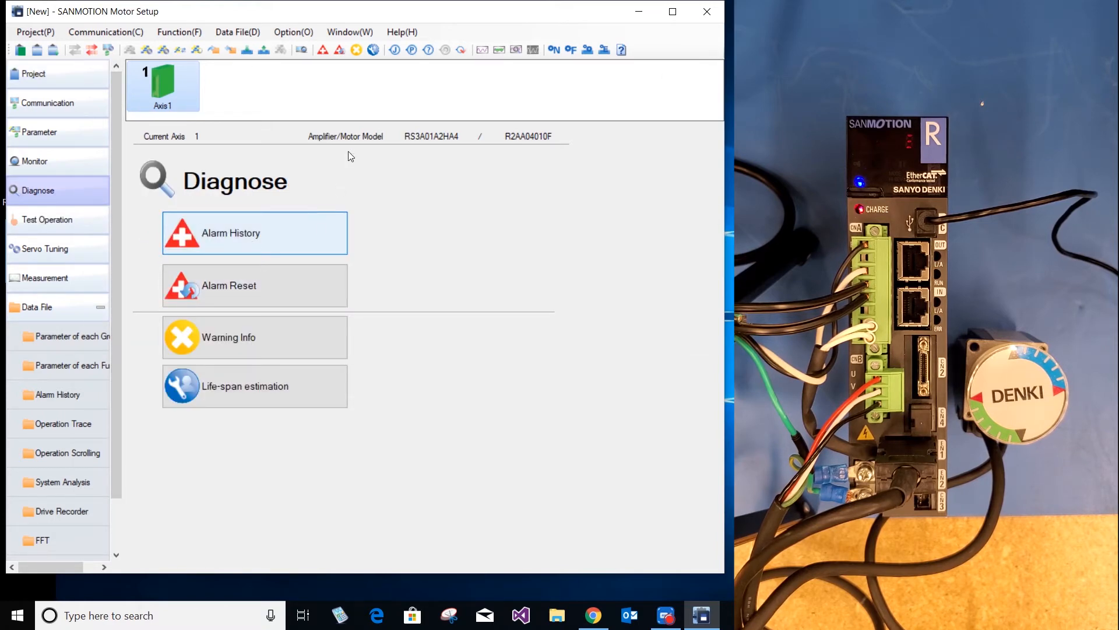
click(256, 233)
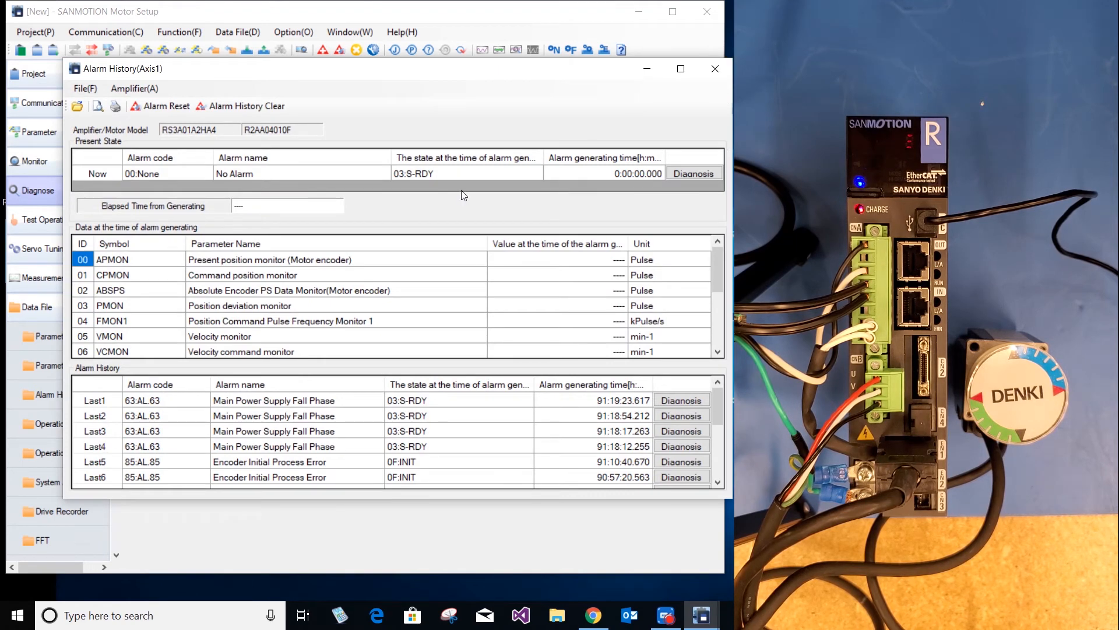
mouse_move(592, 155)
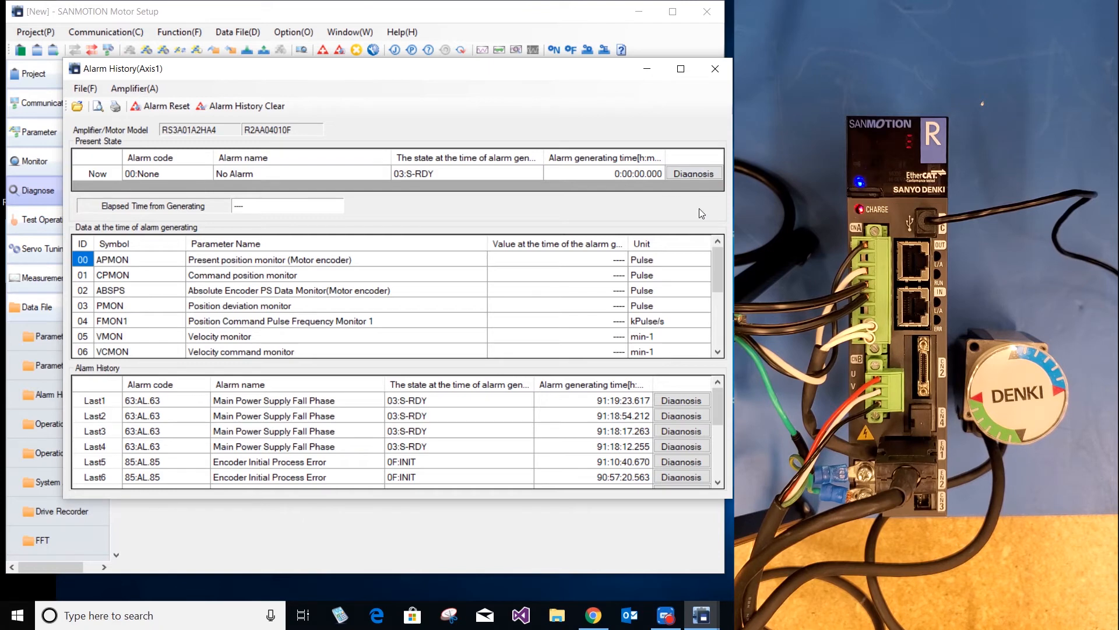
mouse_move(657, 190)
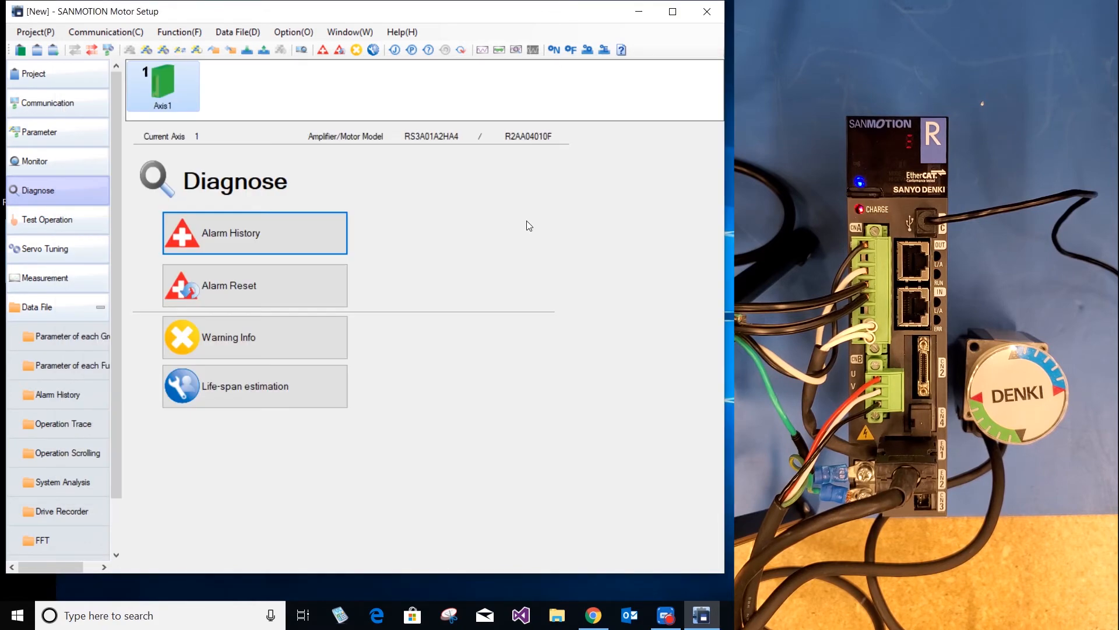
- Start JOG Operation for axis 1 and enter 100 min-1 as the PJOG velocity command
click(47, 219)
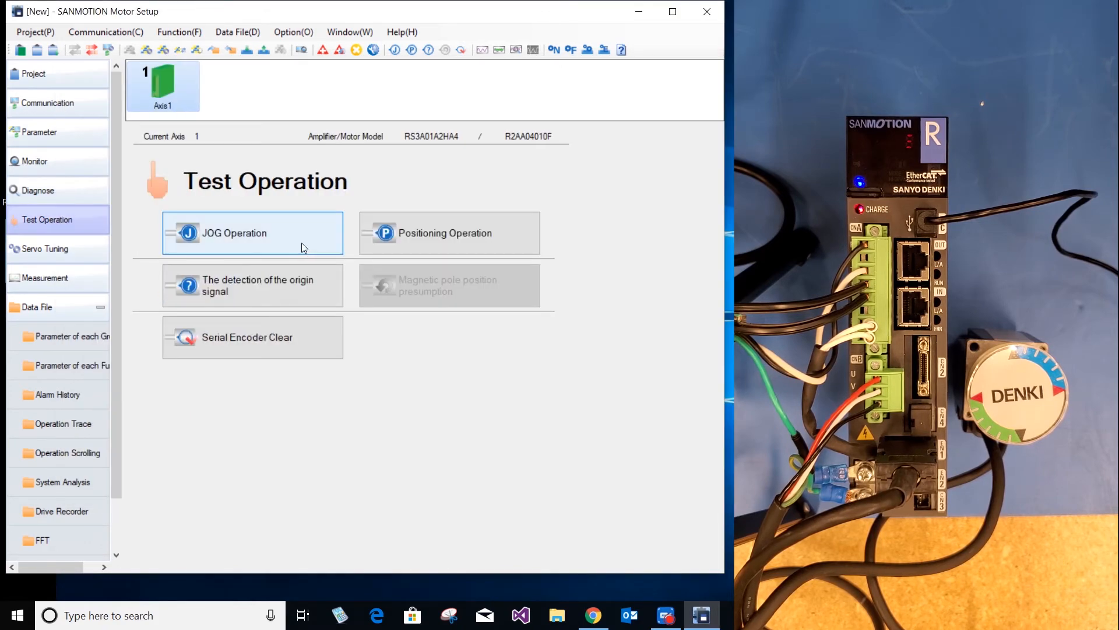
click(252, 233)
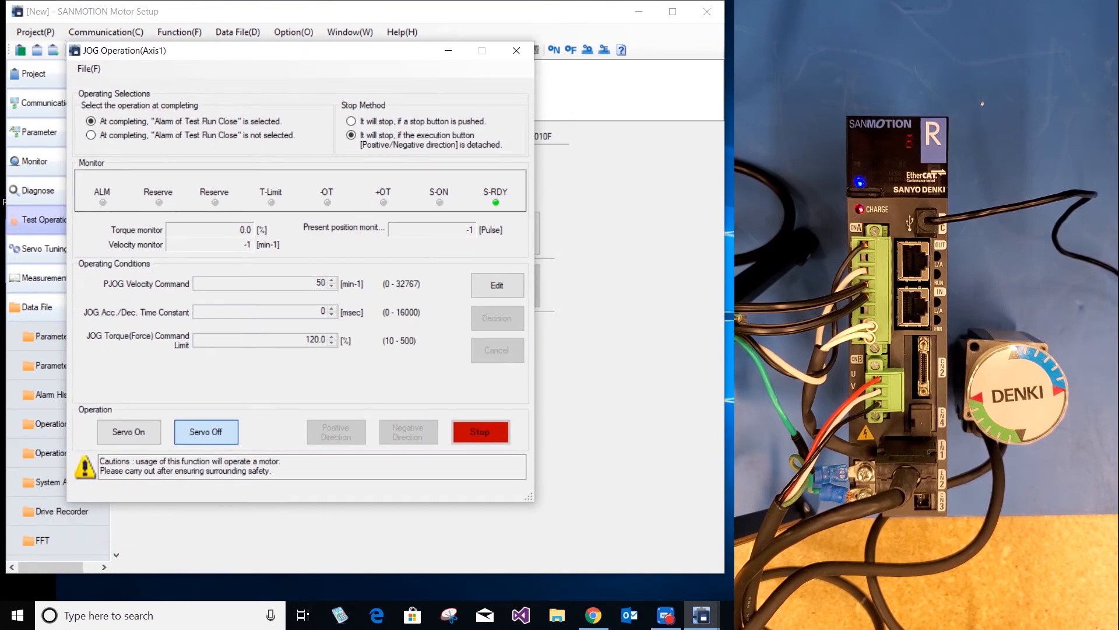
click(497, 286)
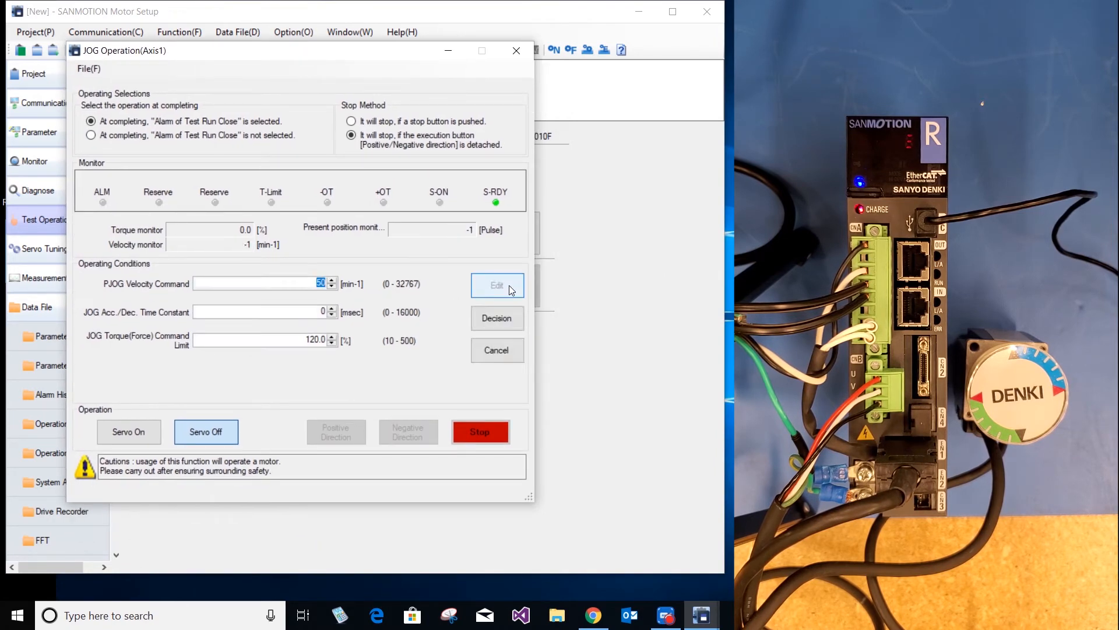
text(100)
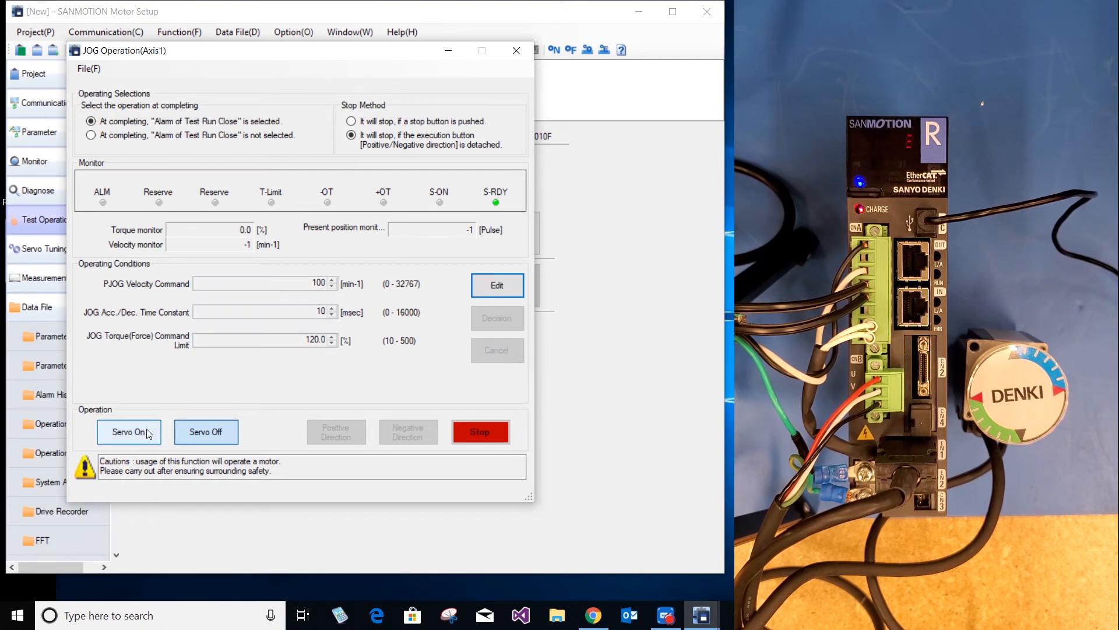
- Switch servo on and jog the motor alternately in positive and negative directions at 100 min-1
click(128, 432)
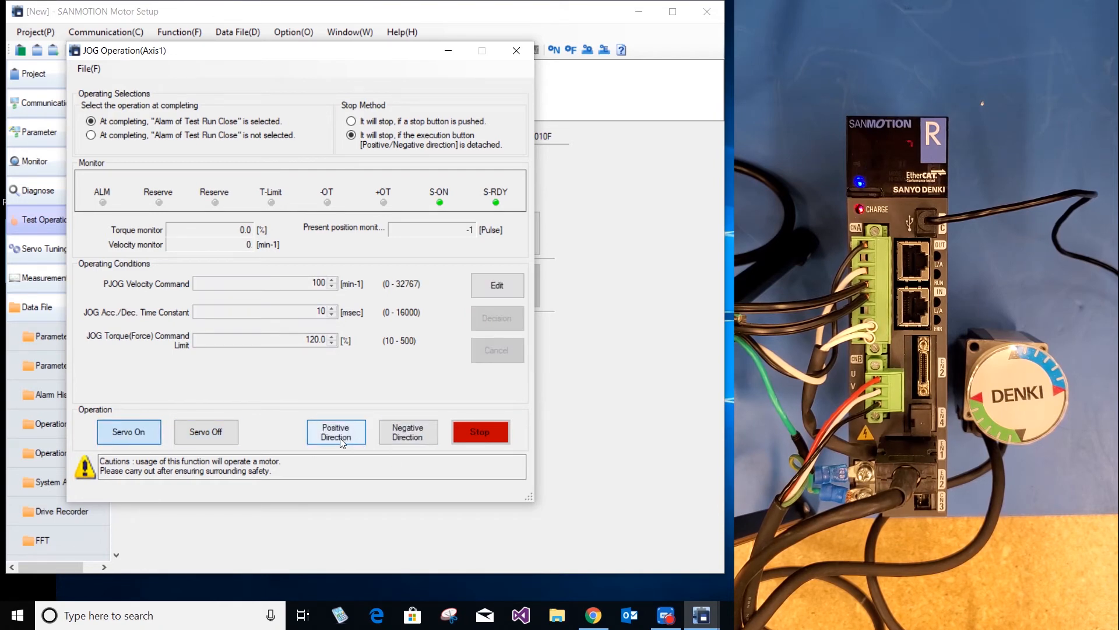
click(336, 431)
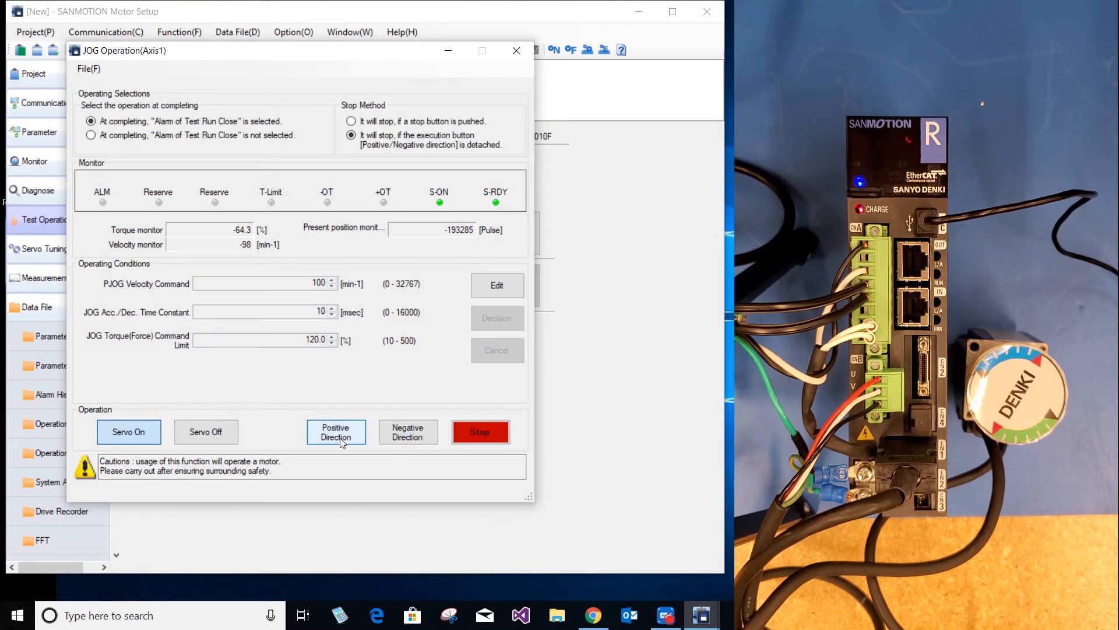
click(408, 431)
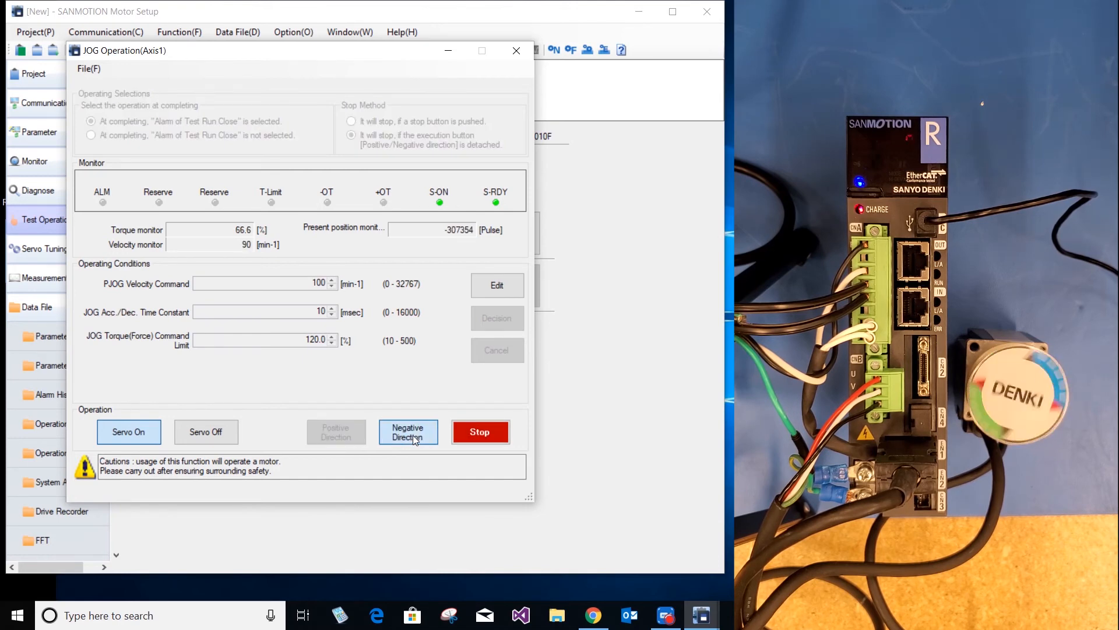
click(336, 432)
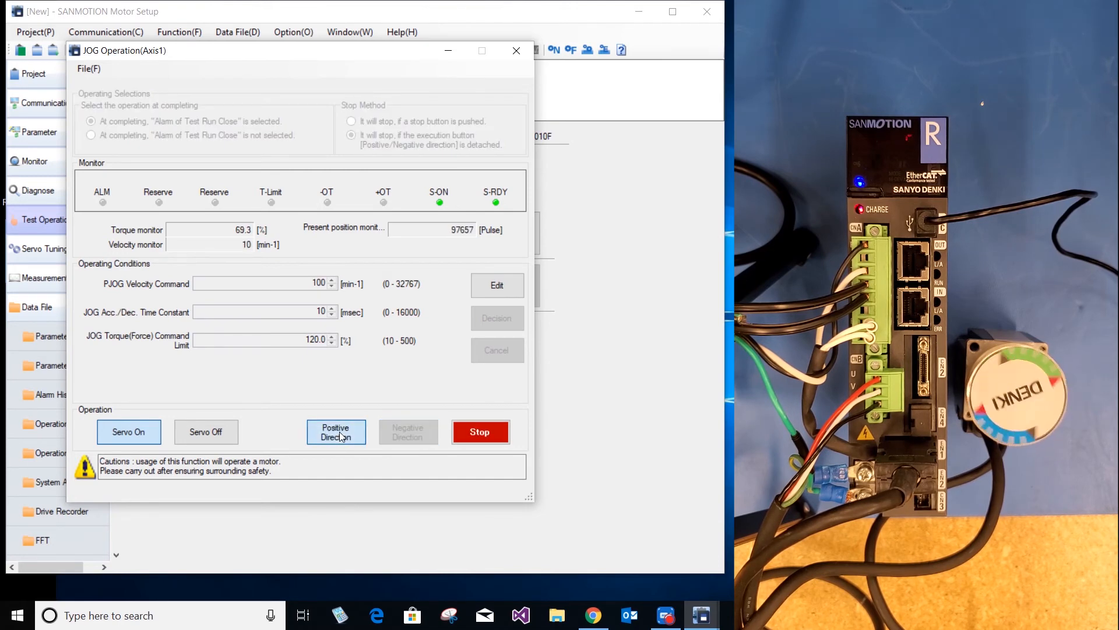
click(336, 431)
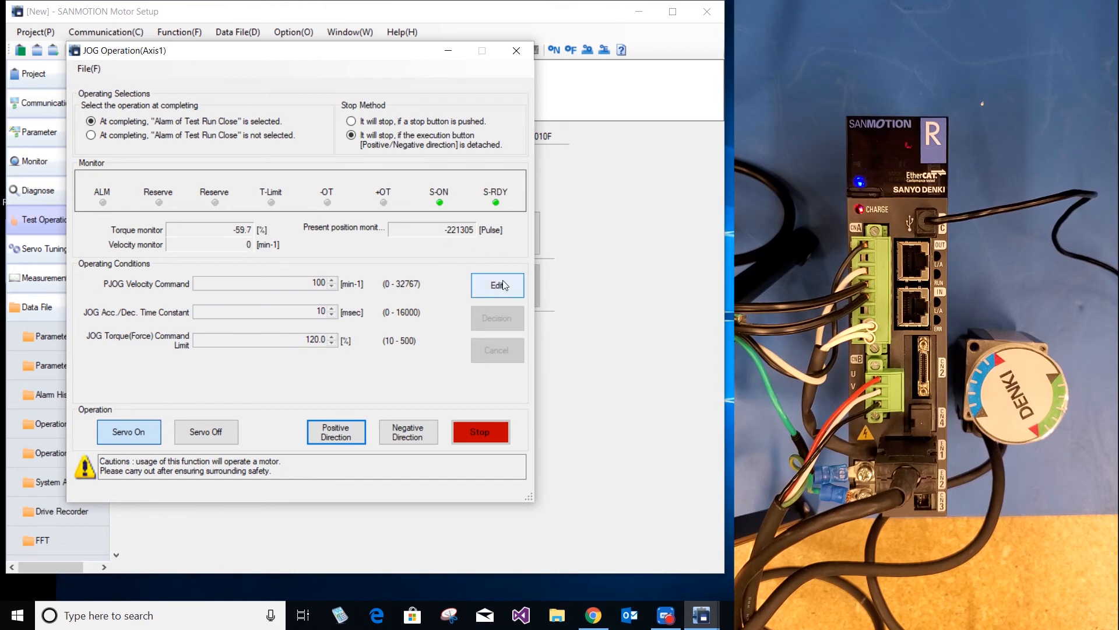
- Edit the jog conditions to 1500 min-1 with a 100 ms time constant and apply them
click(497, 285)
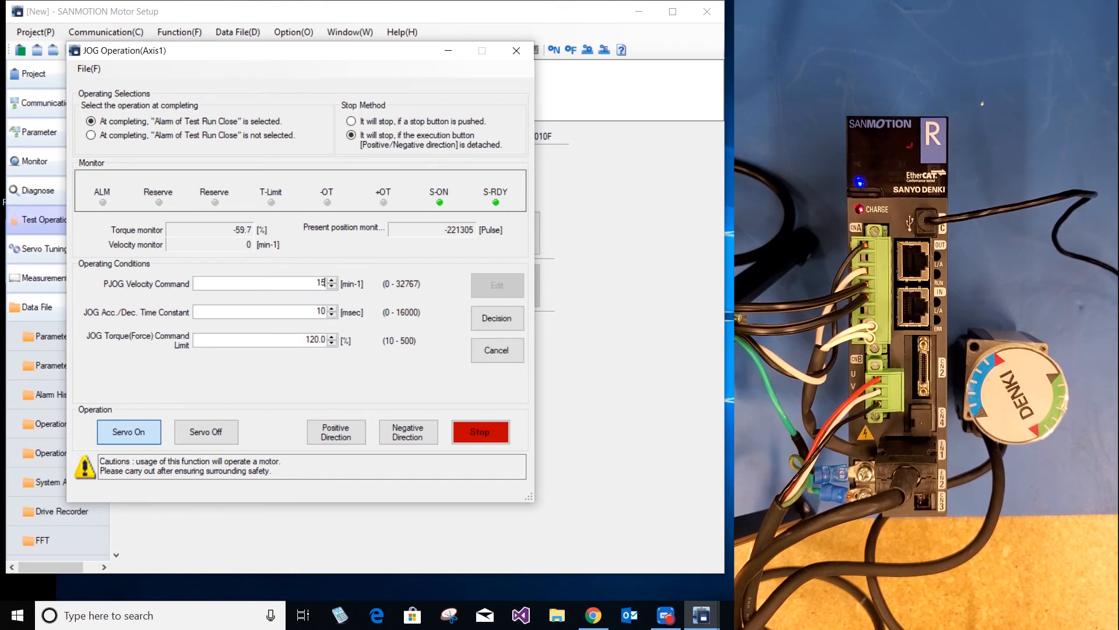
text(1500)
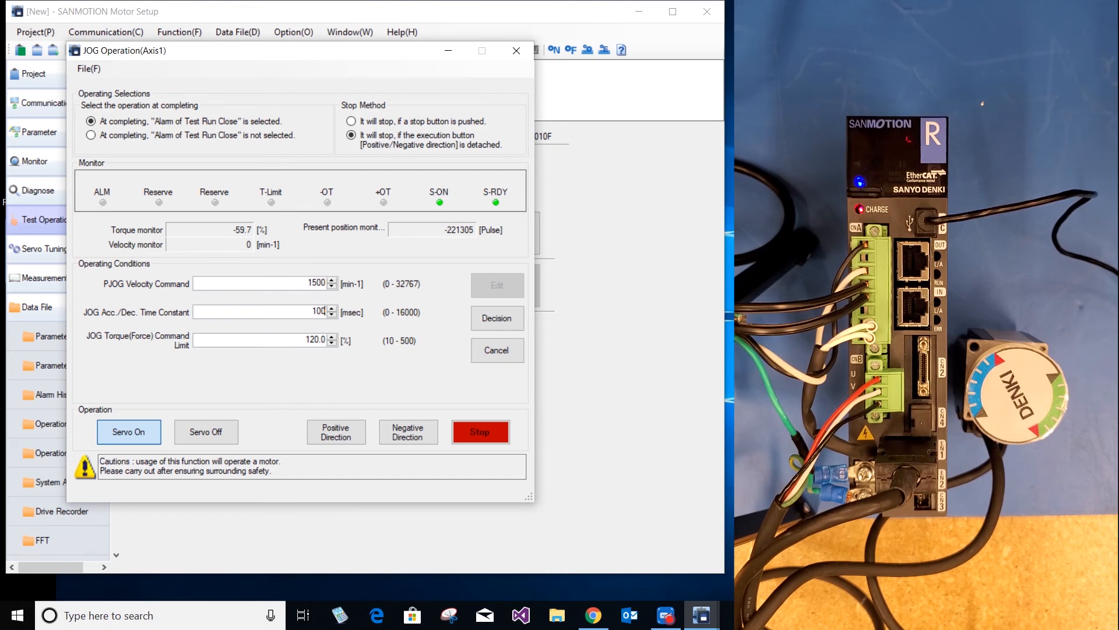
click(497, 284)
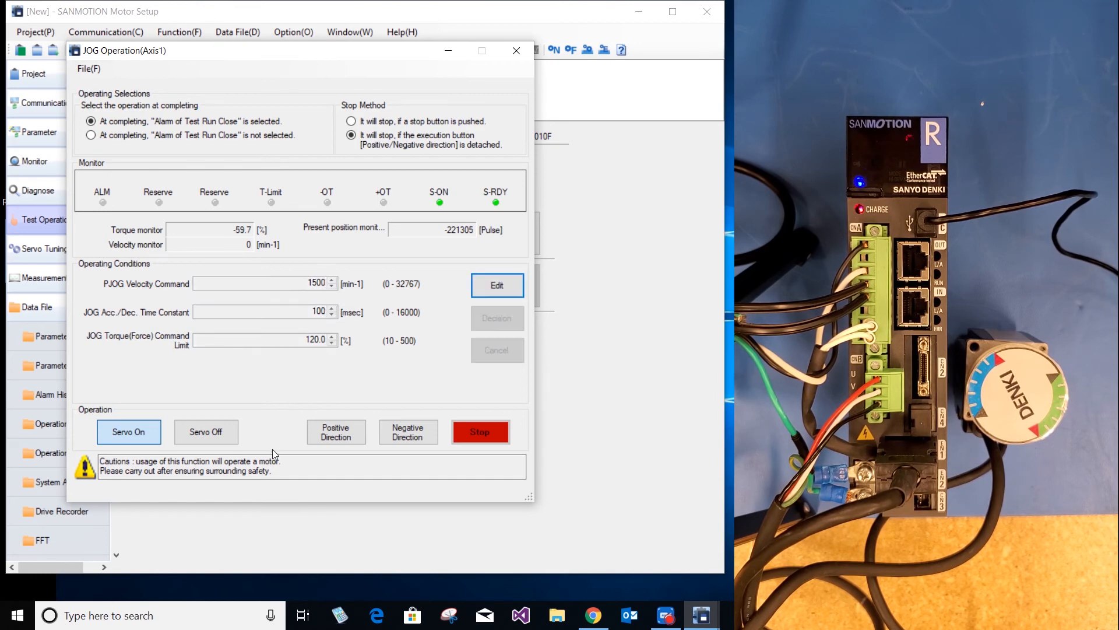
- Jog the motor in positive and negative directions at 1500 min-1, then switch servo off
click(335, 432)
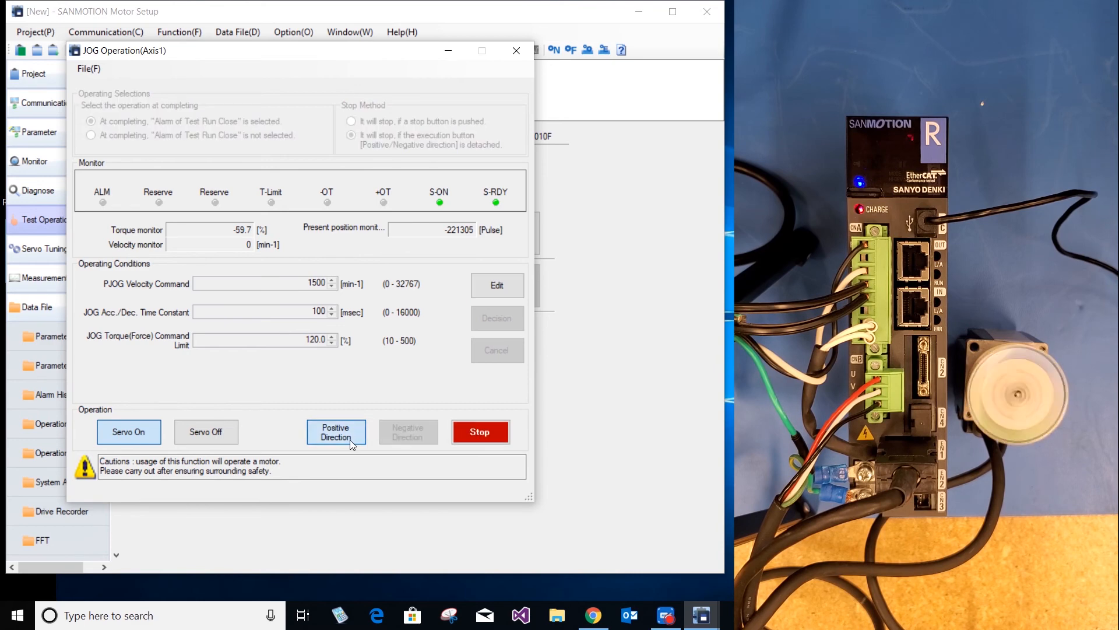
click(408, 432)
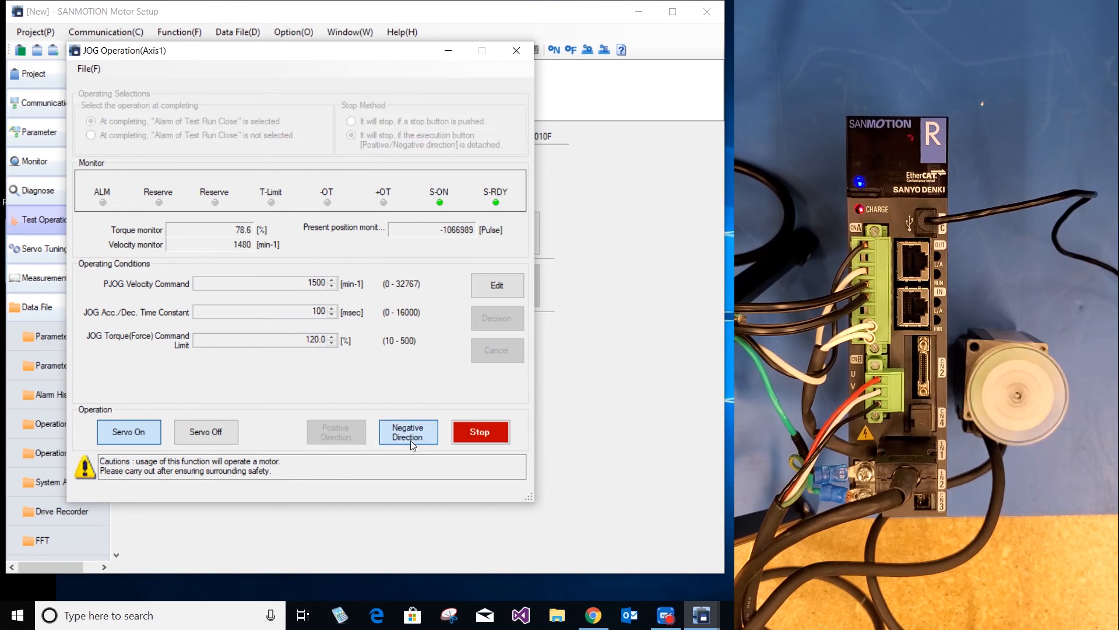
click(408, 431)
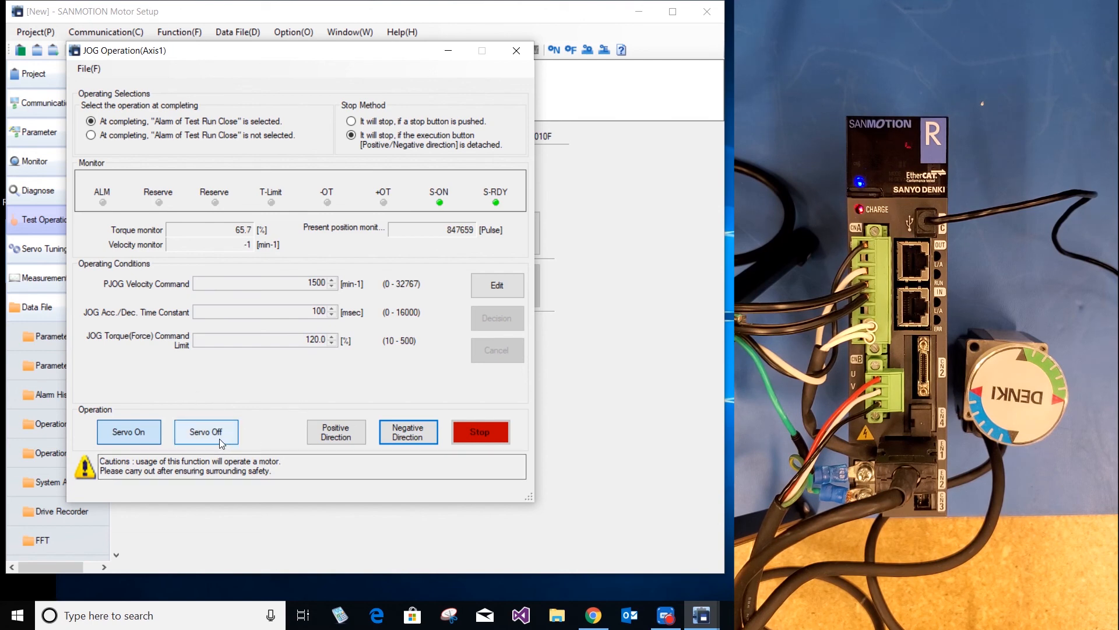
click(206, 432)
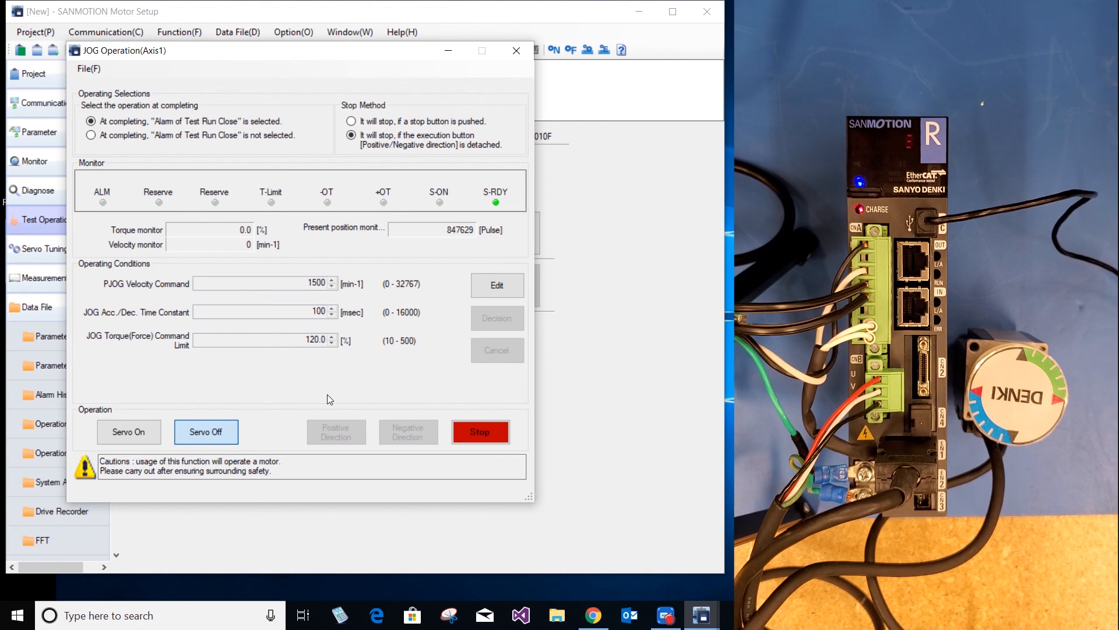